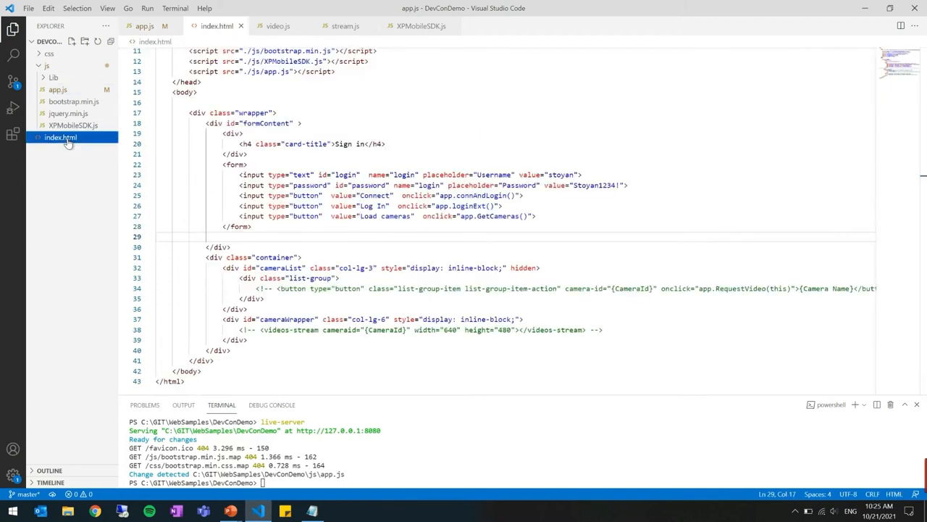
Step: Review the page markup: sign-in form, Load cameras button, list-group container and camera button template
{"action": "left_click", "coordinate": [571, 142]}
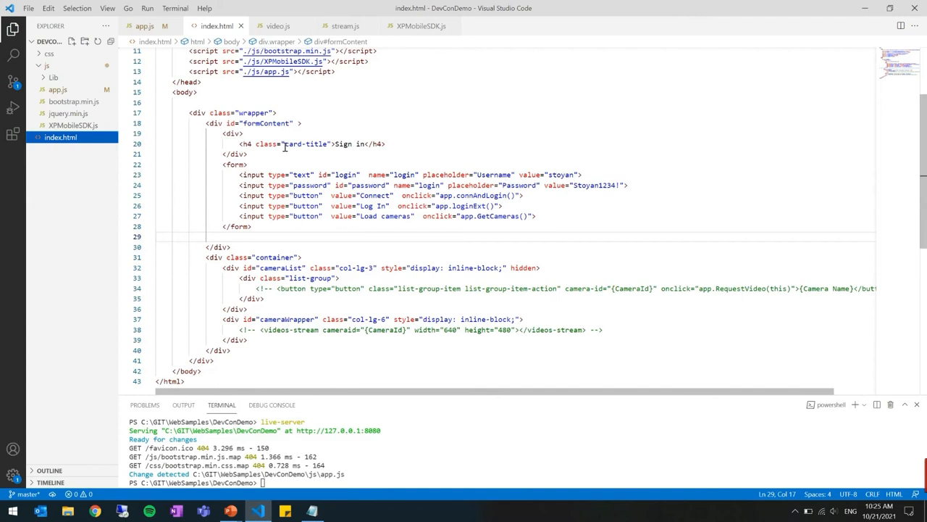
{"action": "mouse_move", "coordinate": [319, 174]}
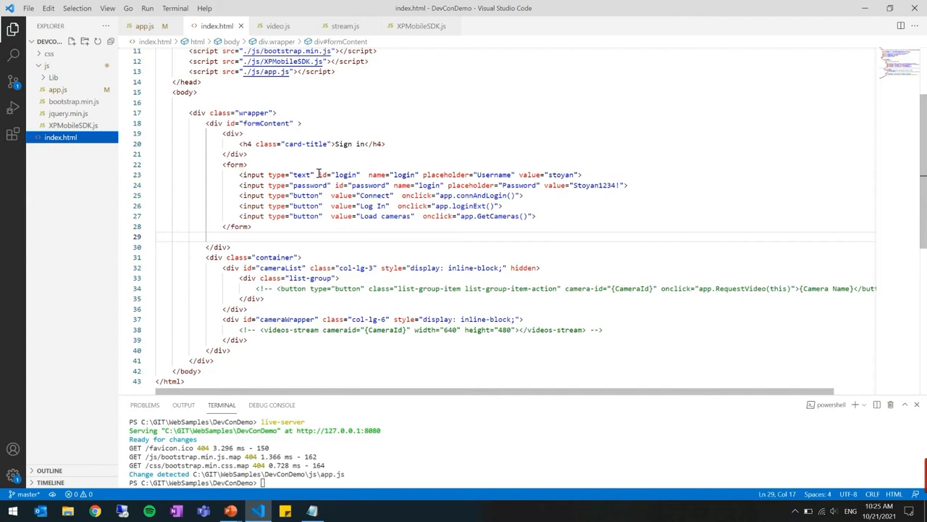
{"action": "mouse_move", "coordinate": [397, 196]}
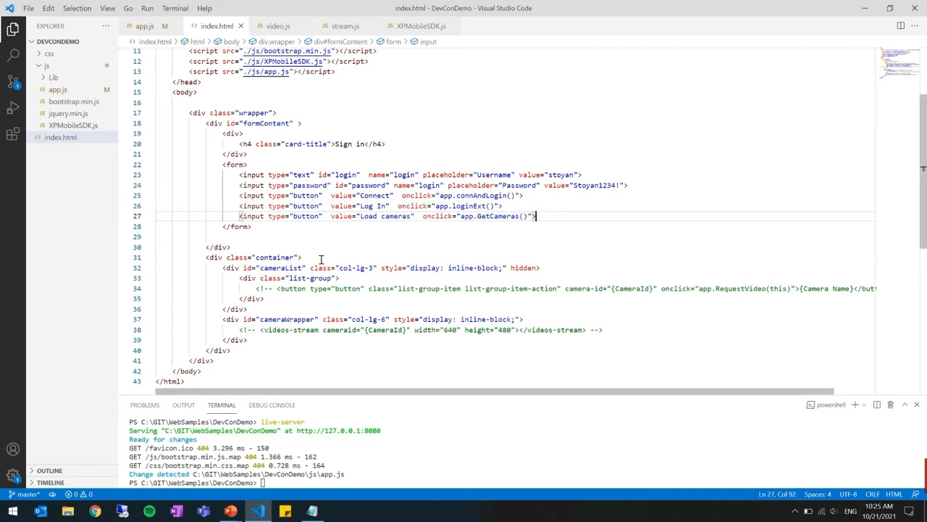
{"action": "left_click", "coordinate": [289, 278]}
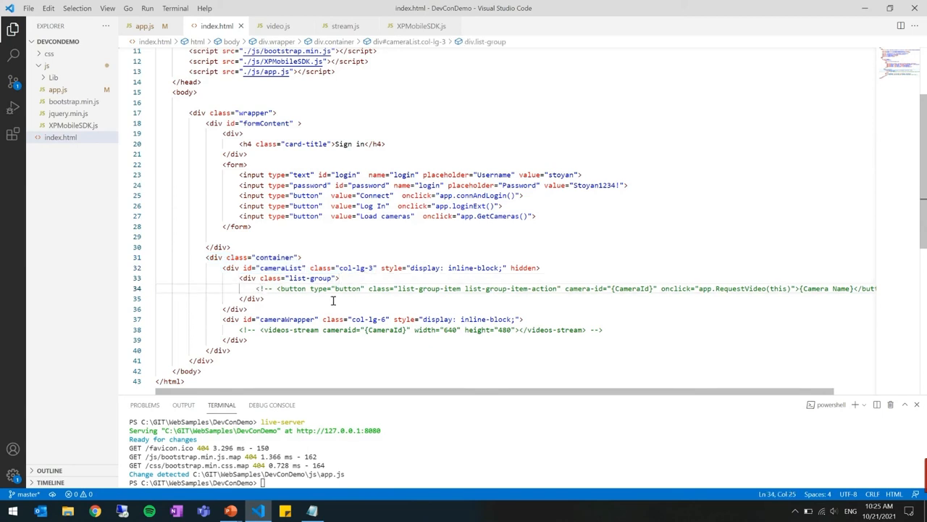
{"action": "left_click", "coordinate": [339, 278]}
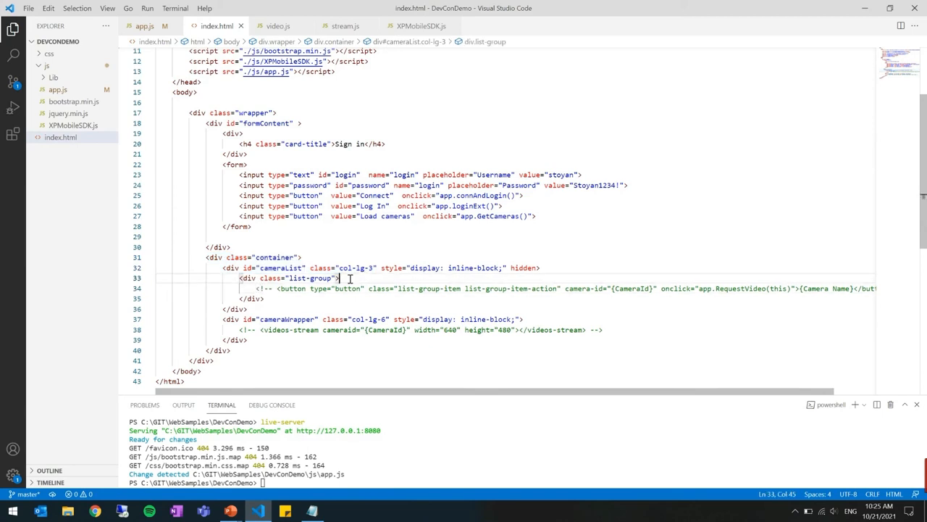
{"action": "mouse_move", "coordinate": [319, 305]}
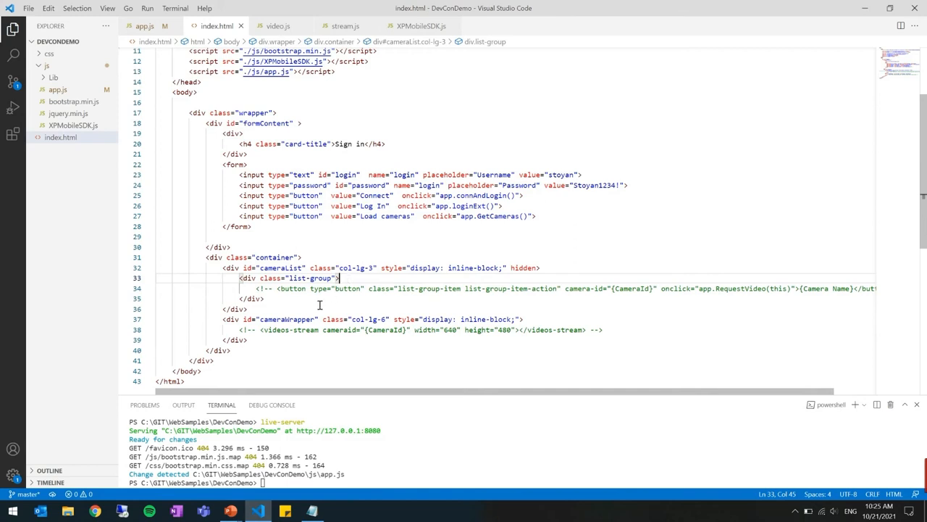
{"action": "left_click", "coordinate": [315, 319]}
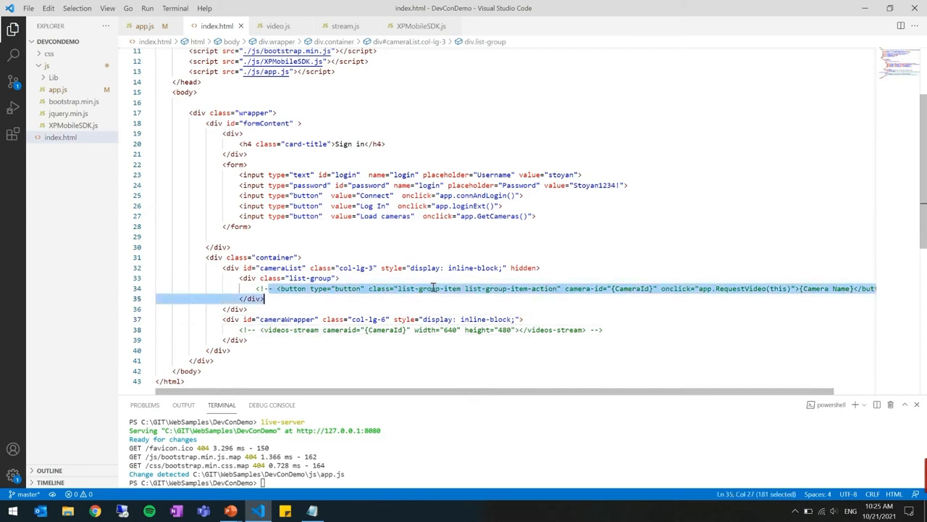
{"action": "left_click", "coordinate": [440, 288]}
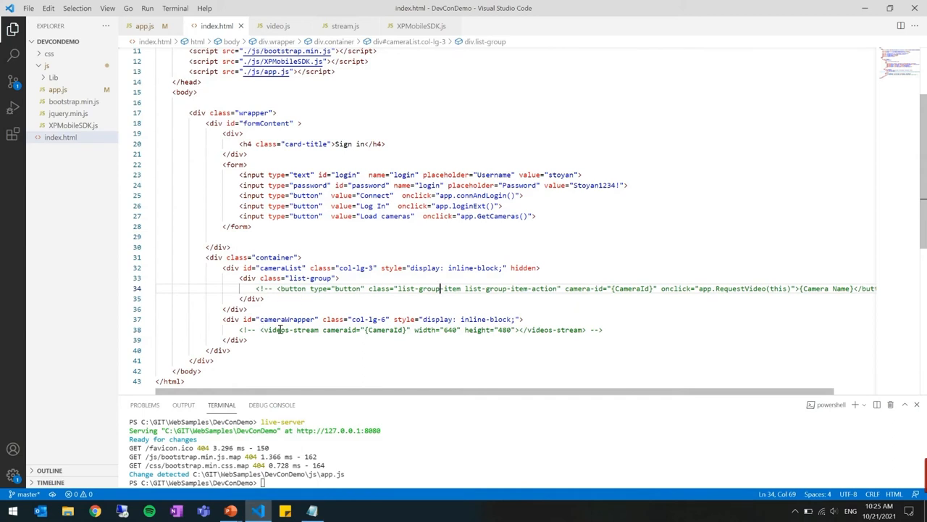
{"action": "left_click", "coordinate": [322, 331]}
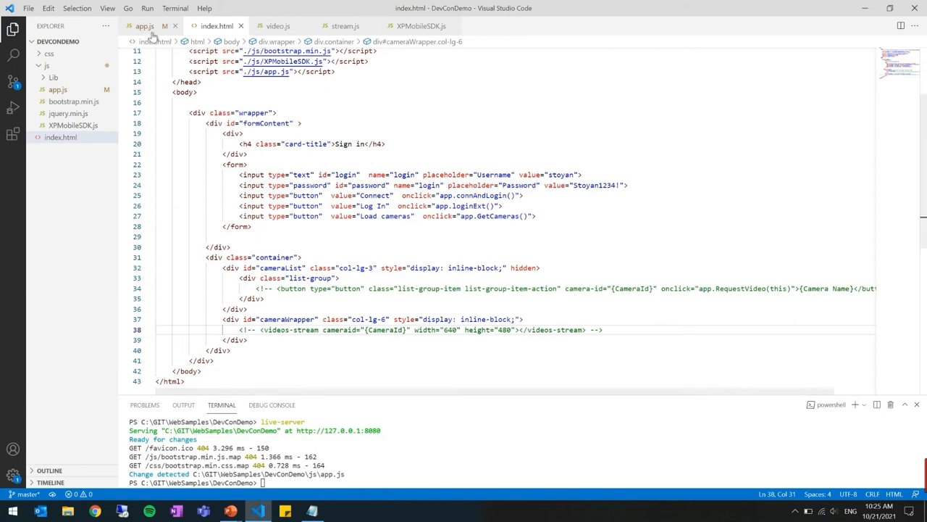
Step: In app.js, review sendLogin, sendConnect and sendGetAllCameras' camera-id/onClick lines, reaching sendRequestStreamAndLoadVideo
{"action": "left_click", "coordinate": [144, 26]}
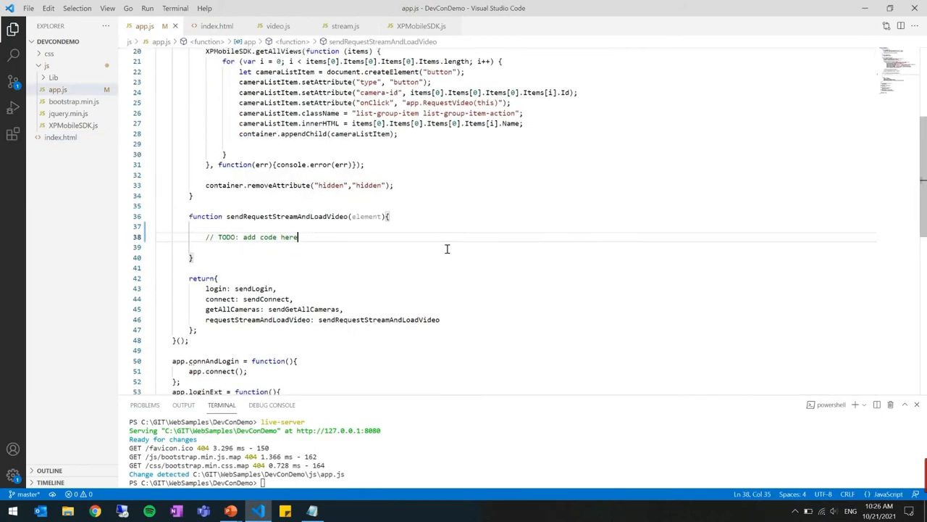
{"action": "scroll", "scroll_direction": "up", "scroll_amount": 3}
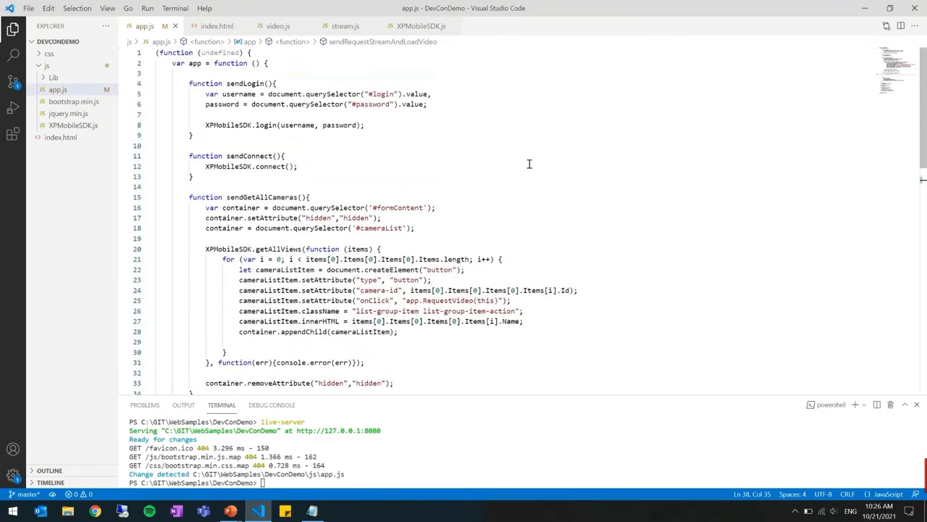
{"action": "mouse_move", "coordinate": [217, 176]}
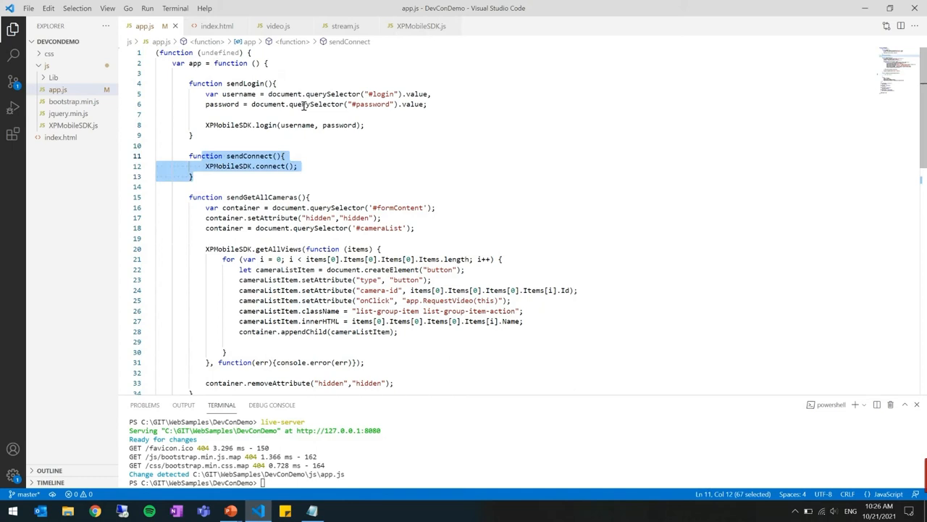
{"action": "left_click", "coordinate": [156, 145]}
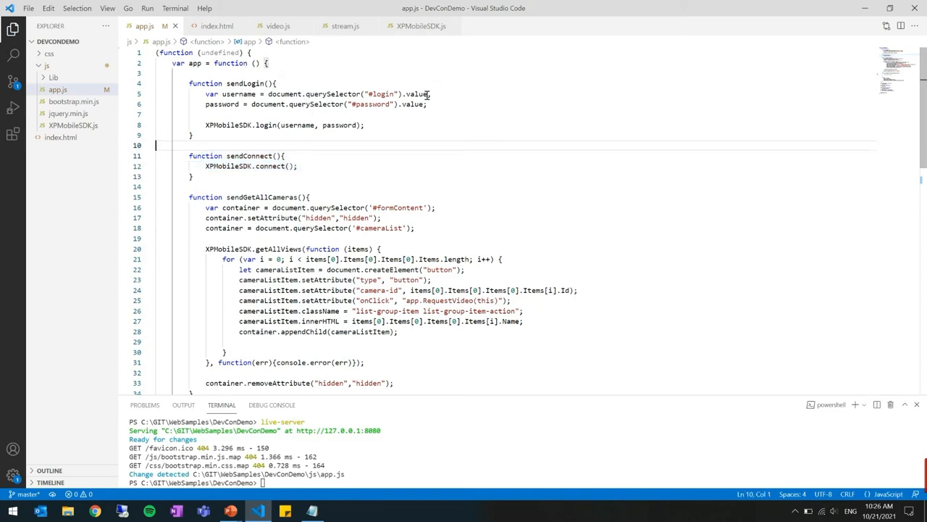
{"action": "mouse_move", "coordinate": [391, 129]}
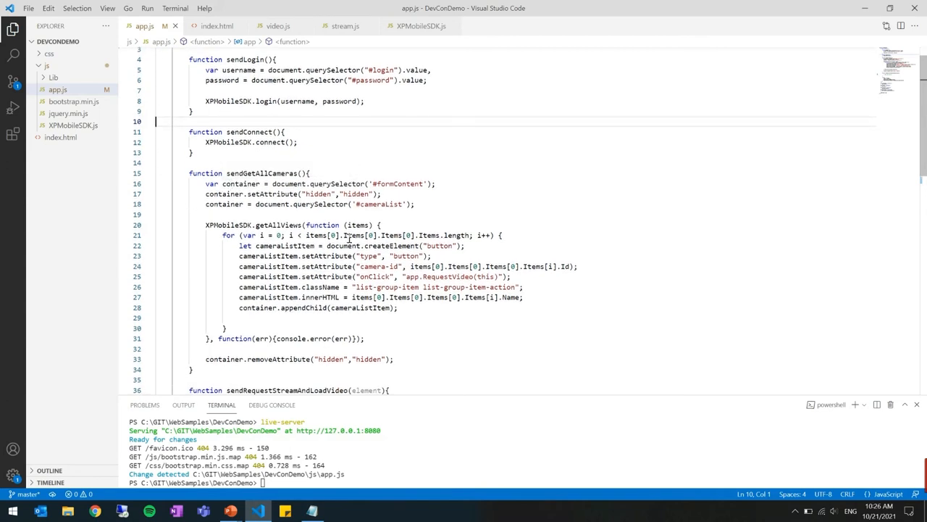
{"action": "scroll", "scroll_direction": "down", "scroll_amount": 3}
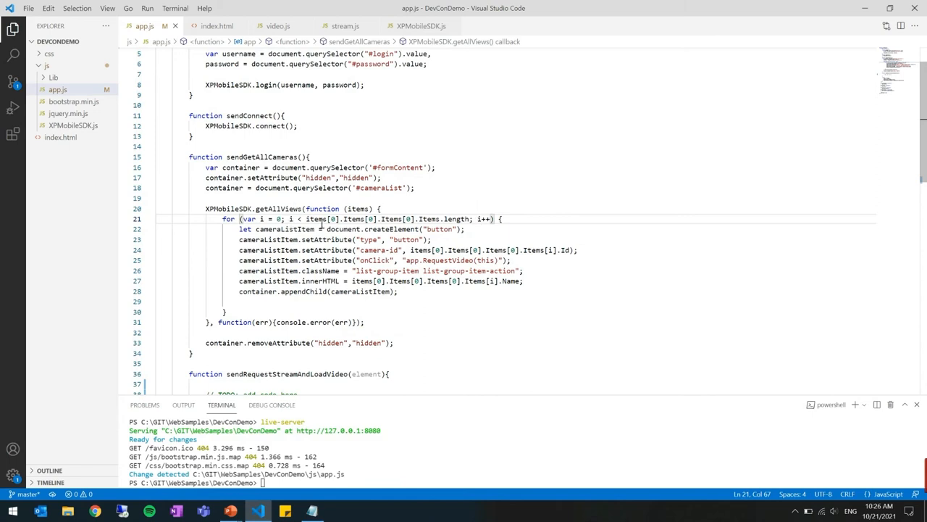
{"action": "double_click", "coordinate": [273, 239]}
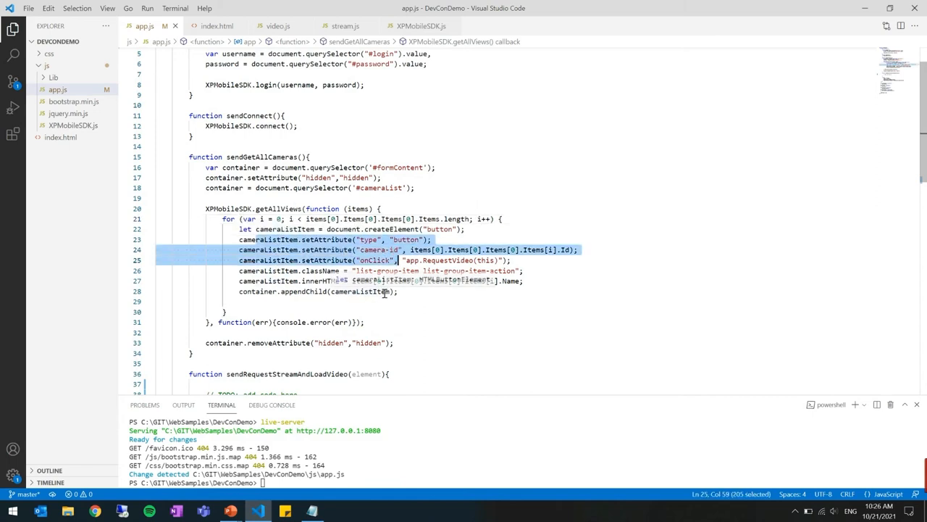
{"action": "left_click", "coordinate": [389, 289]}
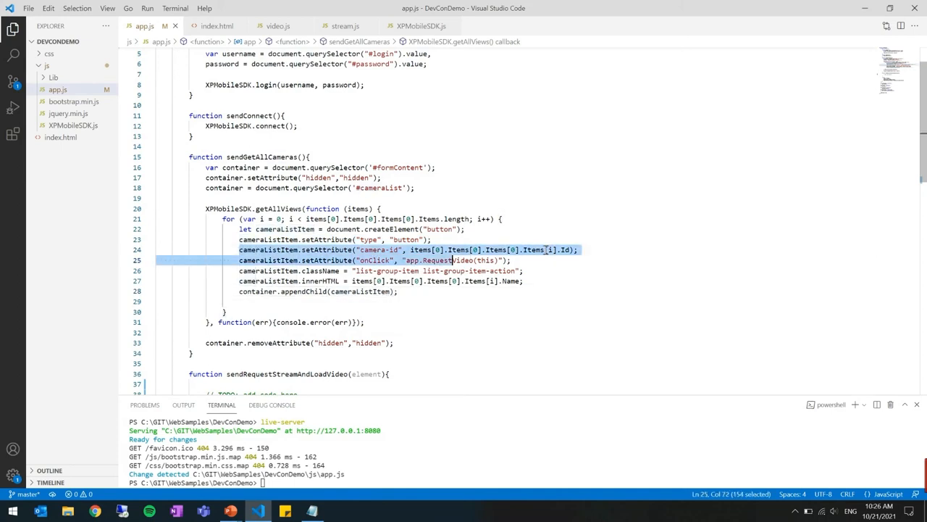
{"action": "left_click", "coordinate": [576, 249]}
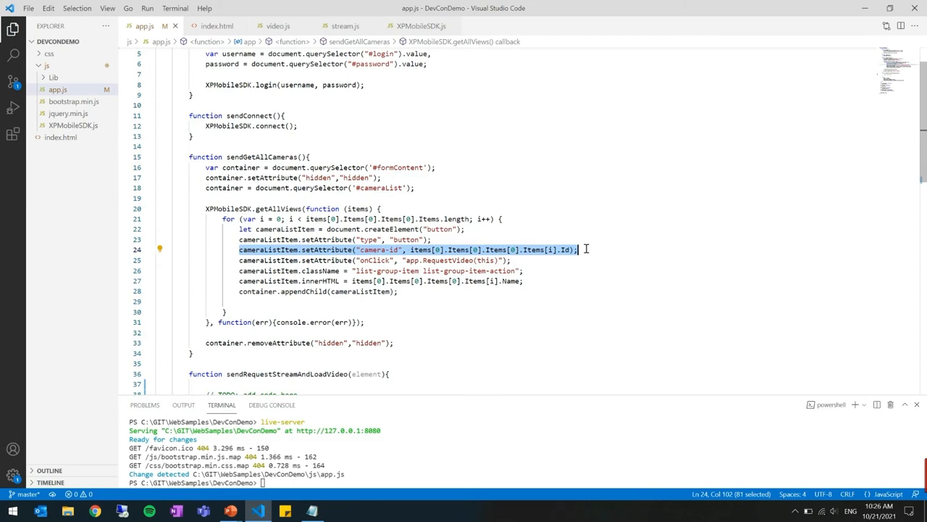
{"action": "left_click", "coordinate": [580, 250]}
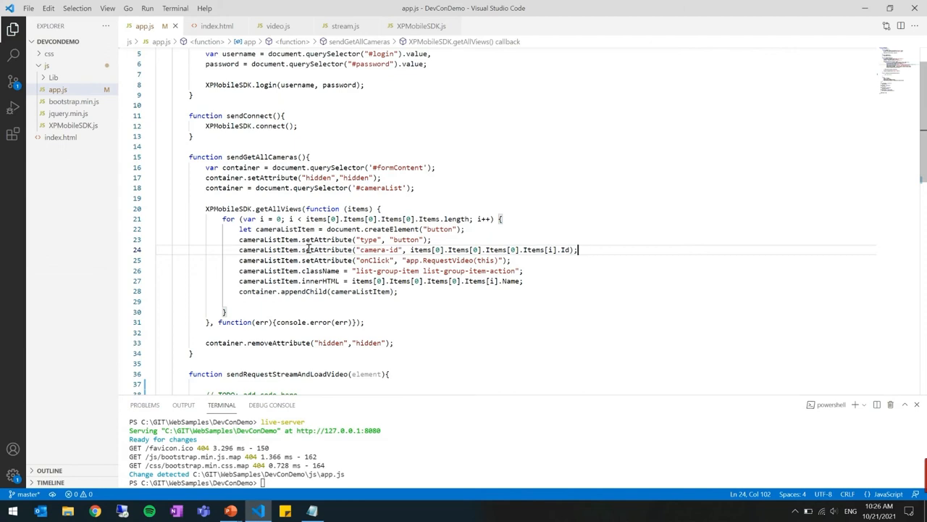
{"action": "mouse_move", "coordinate": [572, 222]}
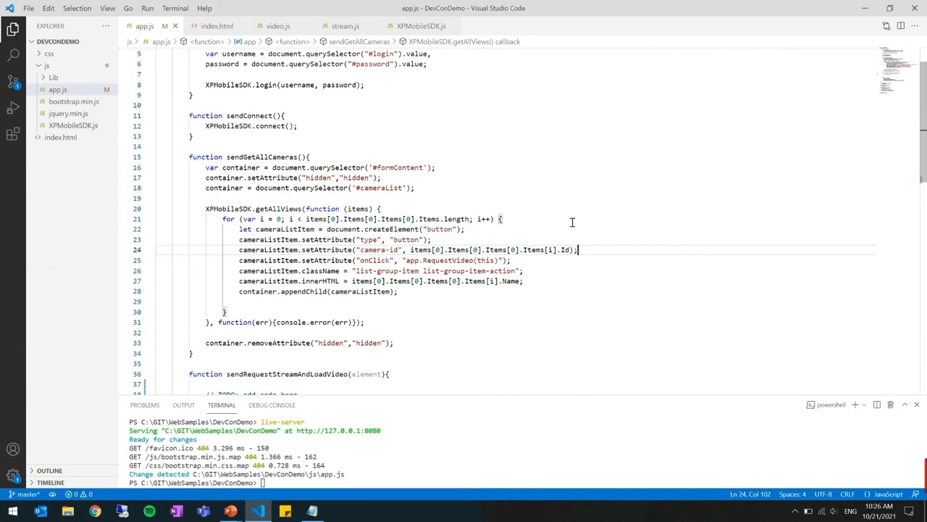
{"action": "mouse_move", "coordinate": [304, 252]}
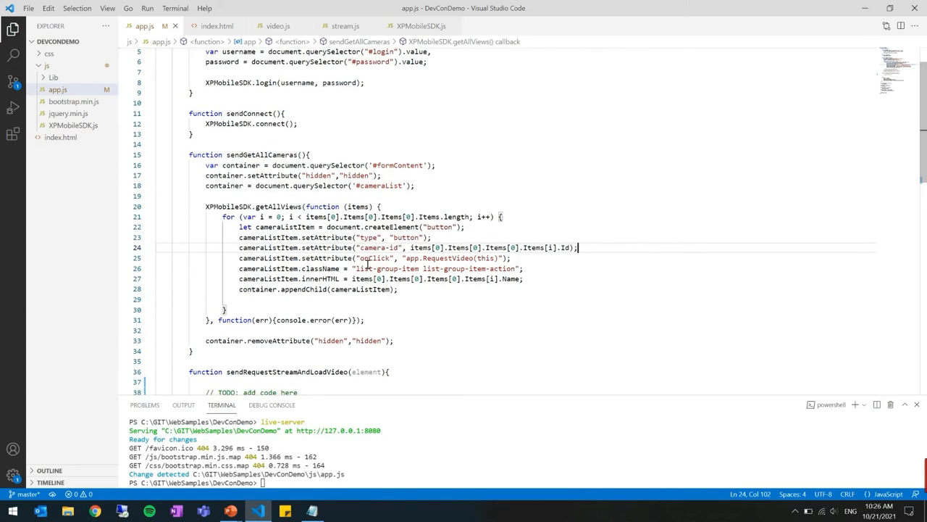
{"action": "scroll", "scroll_direction": "down", "scroll_amount": 3}
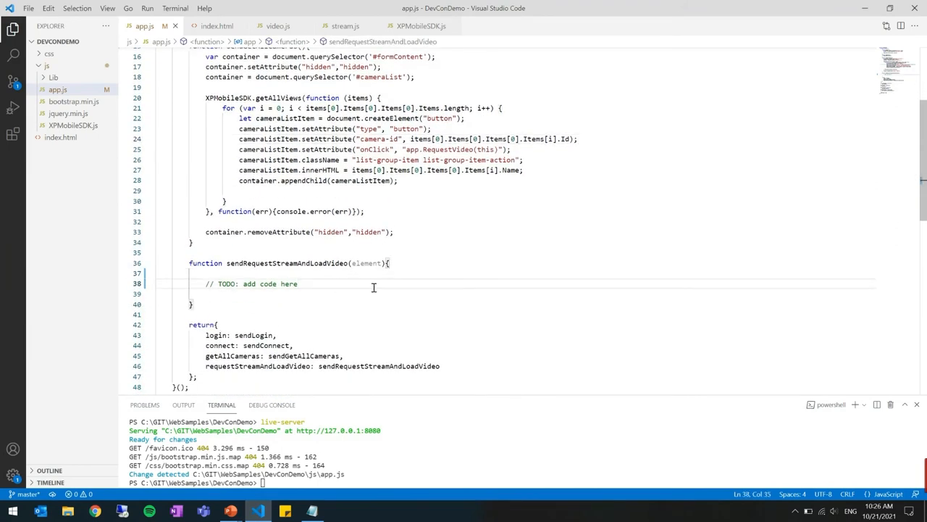
Step: Replace the TODO with code querying #cameraWrapper and clearing its innerHTML
{"action": "triple_click", "coordinate": [252, 283]}
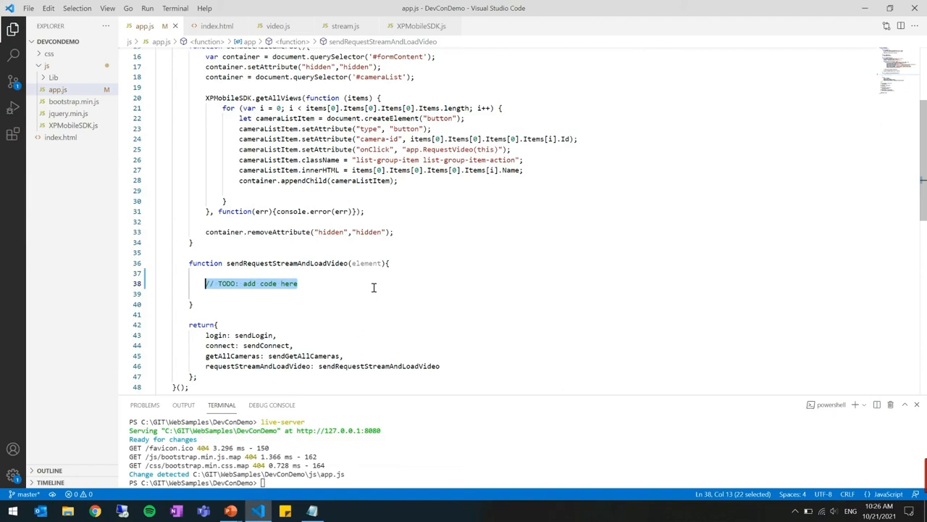
{"action": "key", "text": "Delete"}
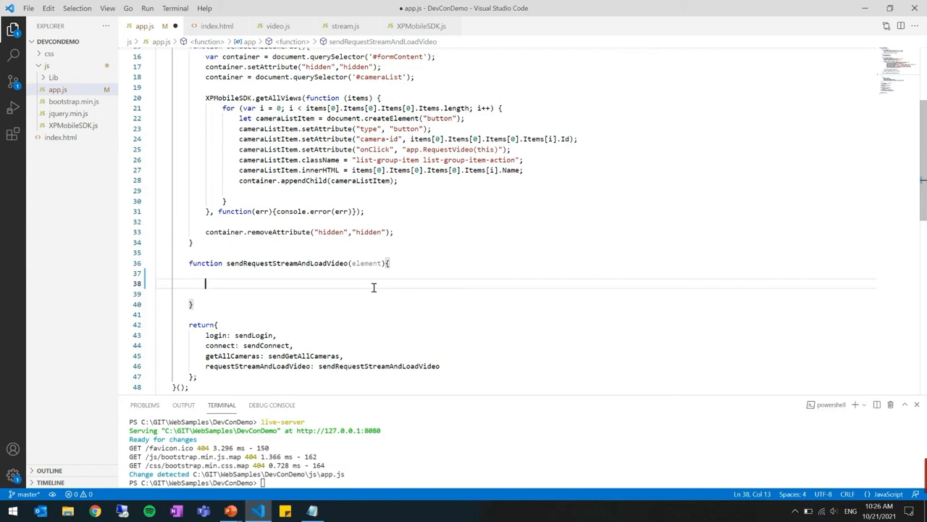
{"action": "type", "text": "var container ="}
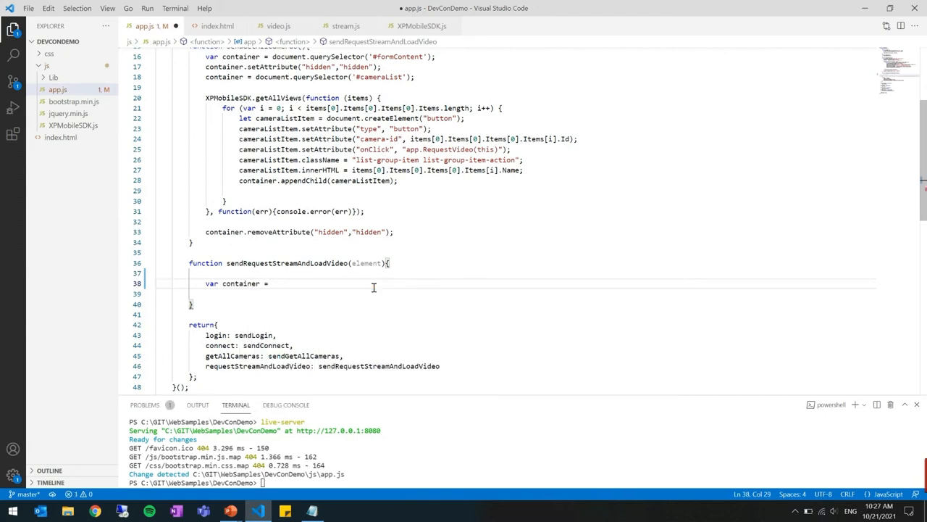
{"action": "type", "text": "document.querySelector"}
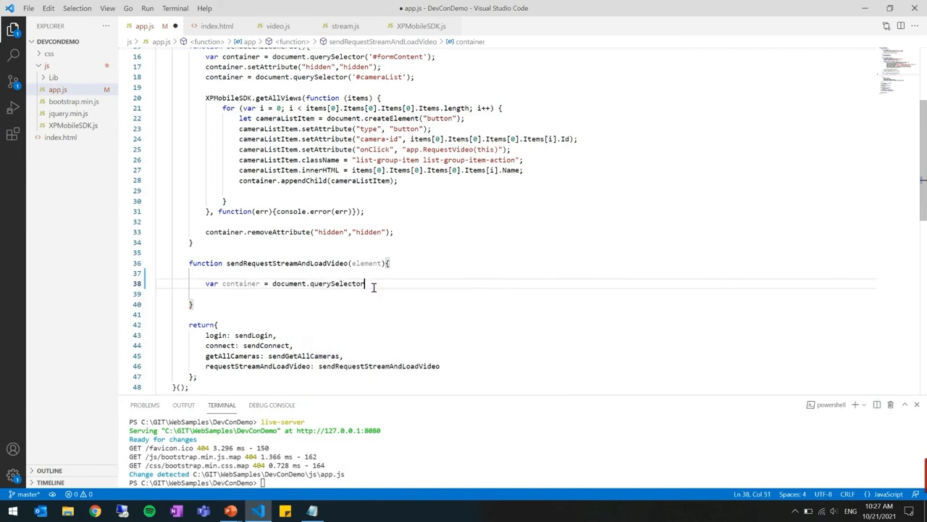
{"action": "type", "text": "('#cameraWrapper');"}
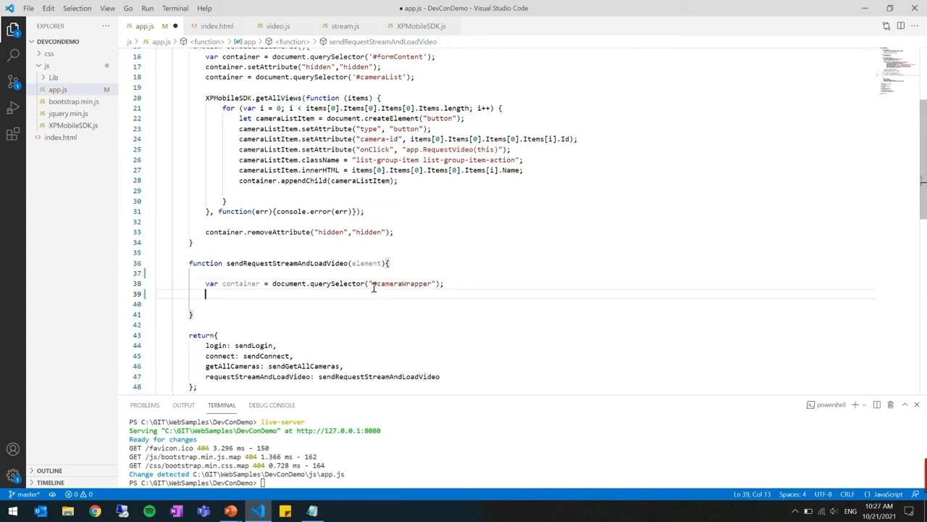
{"action": "type", "text": "container"}
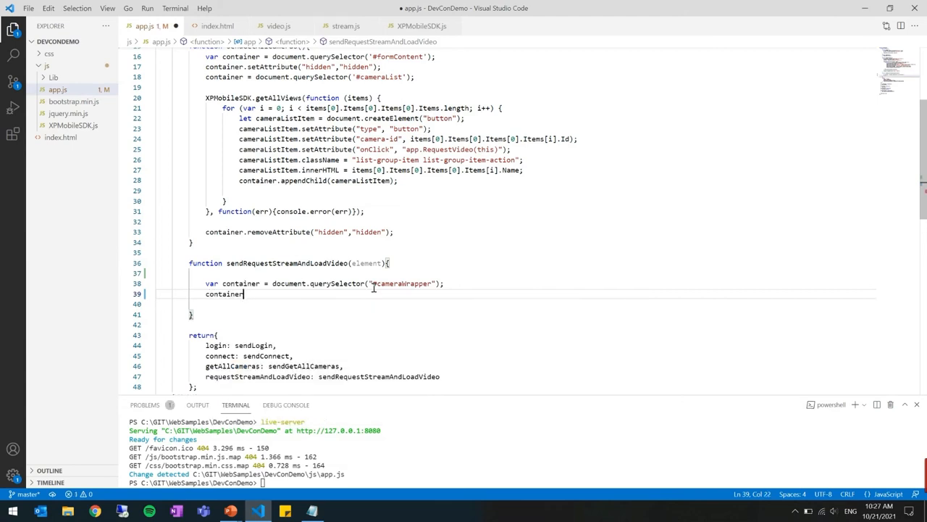
{"action": "type", "text": ".innerHTML = \"\";"}
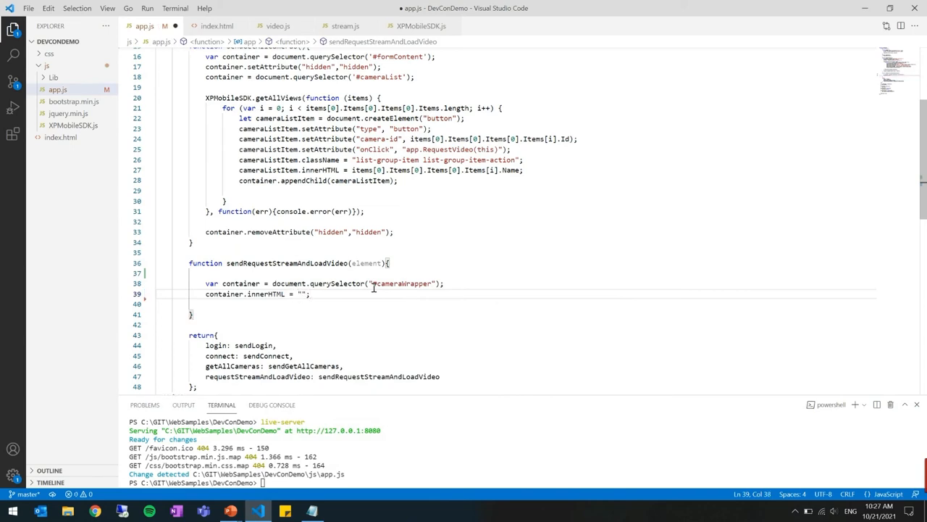
{"action": "key", "text": "Enter"}
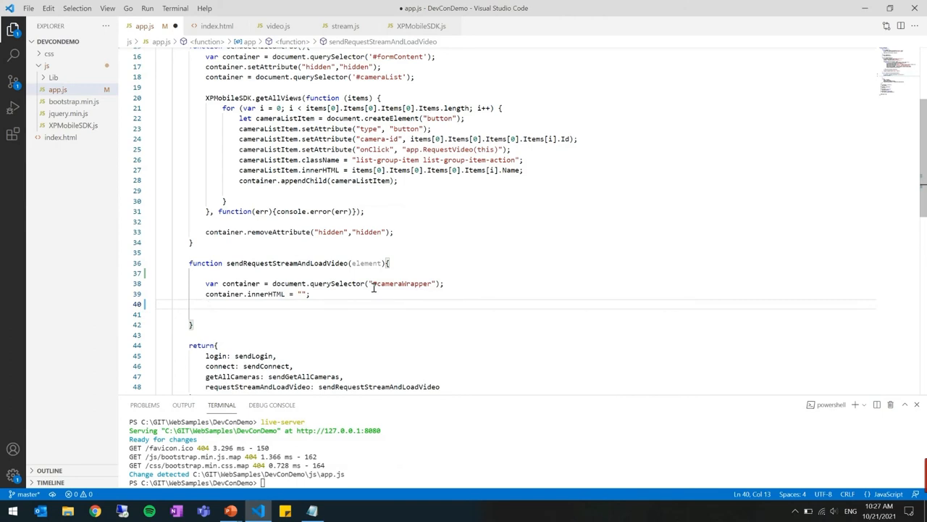
Step: Create a 'video-stream' element and set its width 640 and height 480
{"action": "type", "text": "let"}
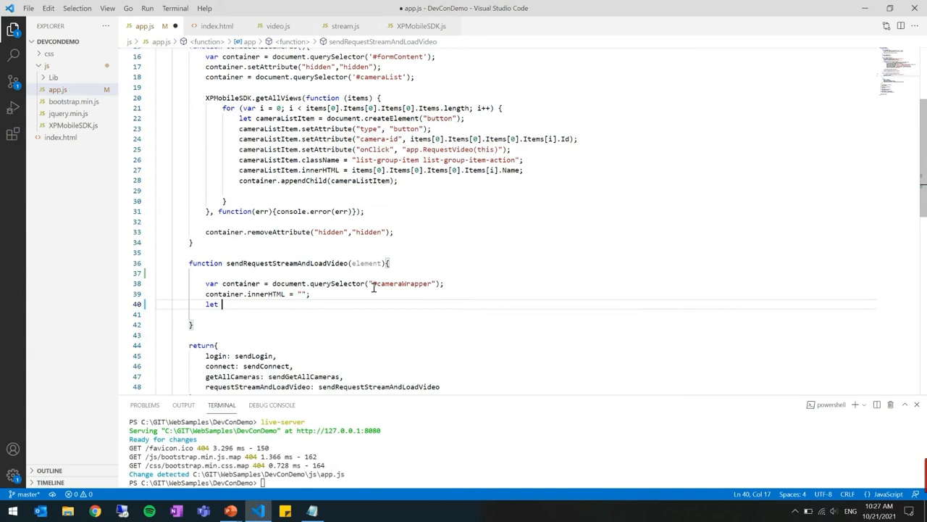
{"action": "type", "text": "videoElement ="}
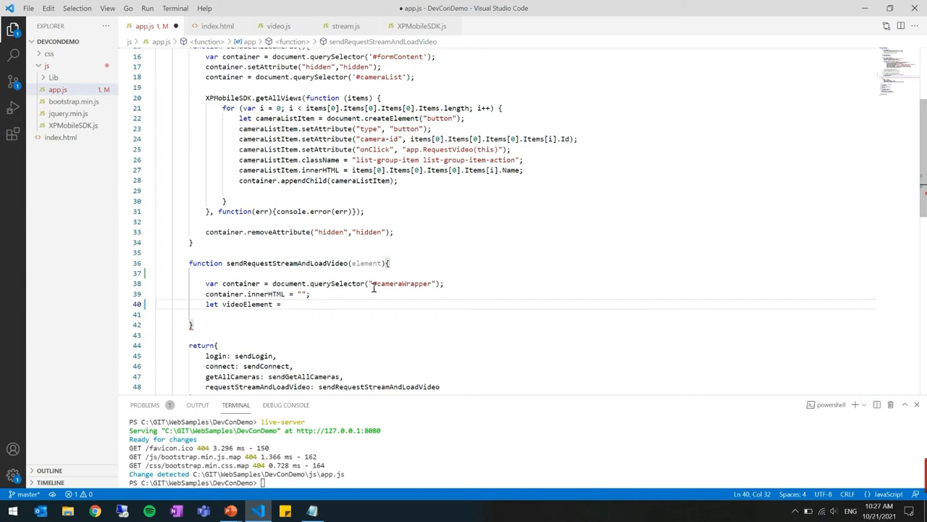
{"action": "type", "text": "d"}
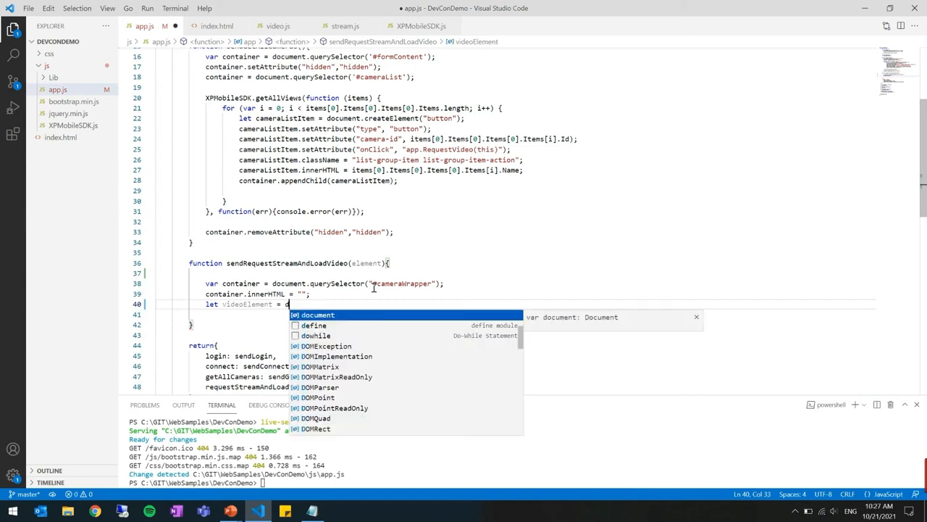
{"action": "key", "text": "Escape"}
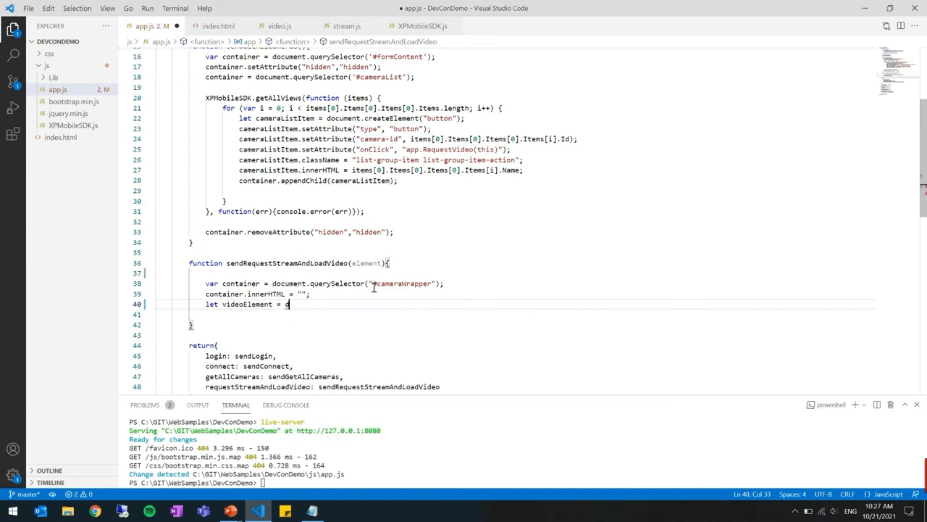
{"action": "type", "text": "ocument.createElement(\""}
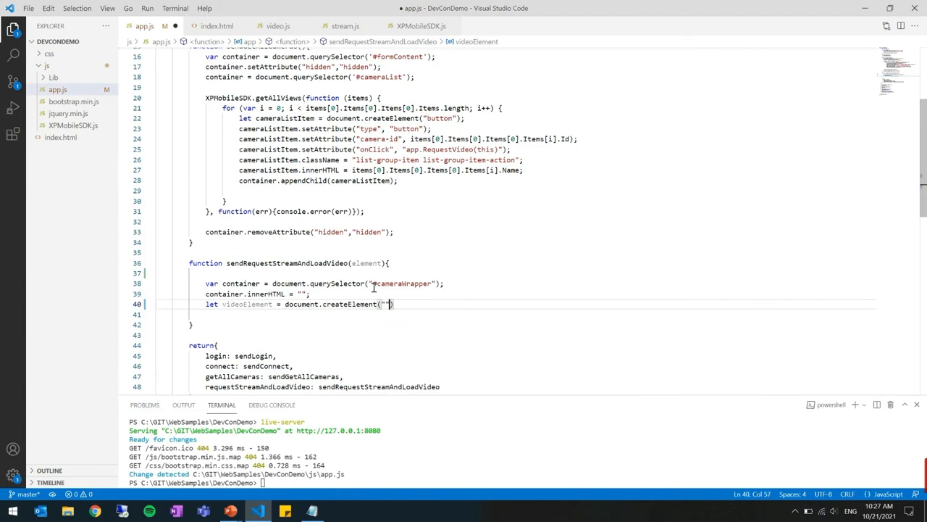
{"action": "type", "text": "videos"}
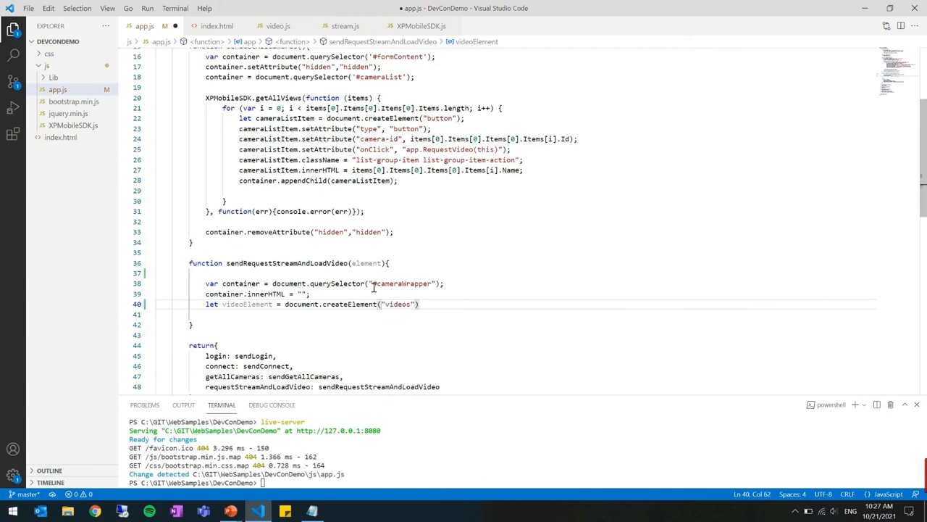
{"action": "type", "text": "-stream"}
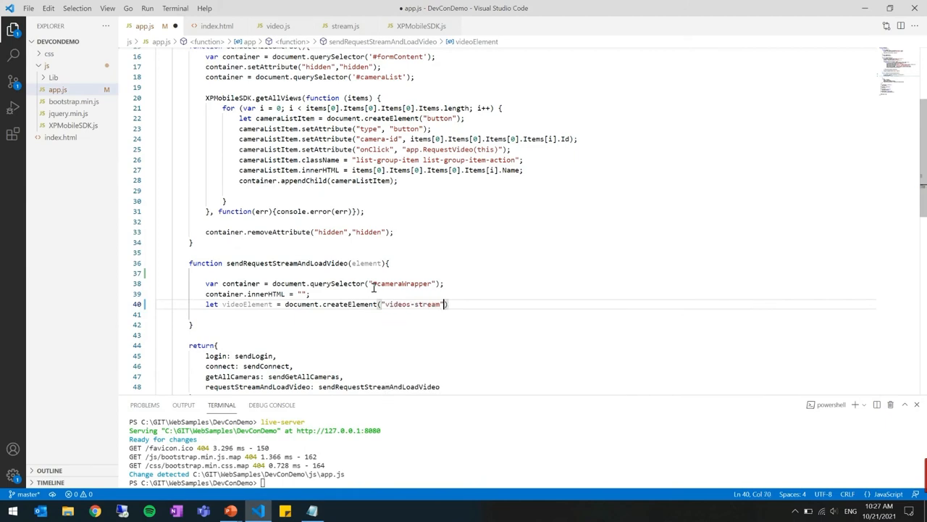
{"action": "key", "text": "Enter"}
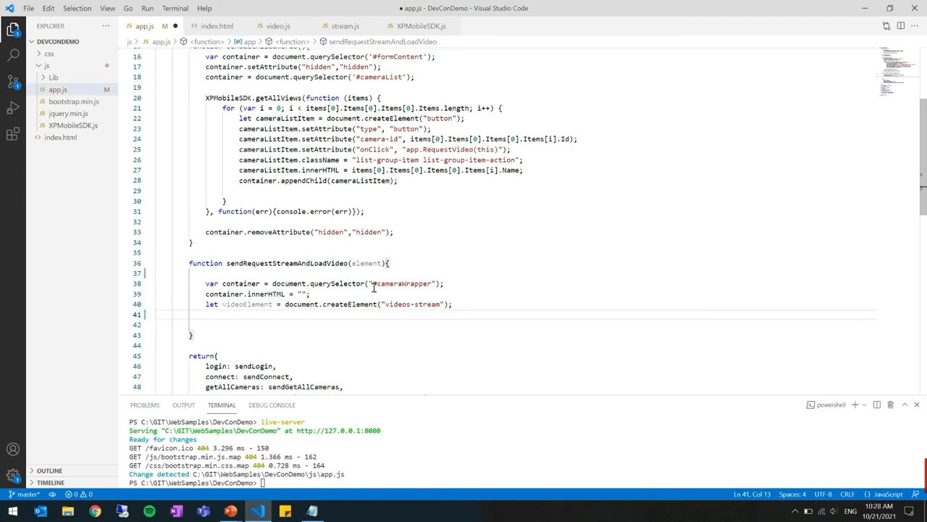
{"action": "type", "text": "videoElement.w"}
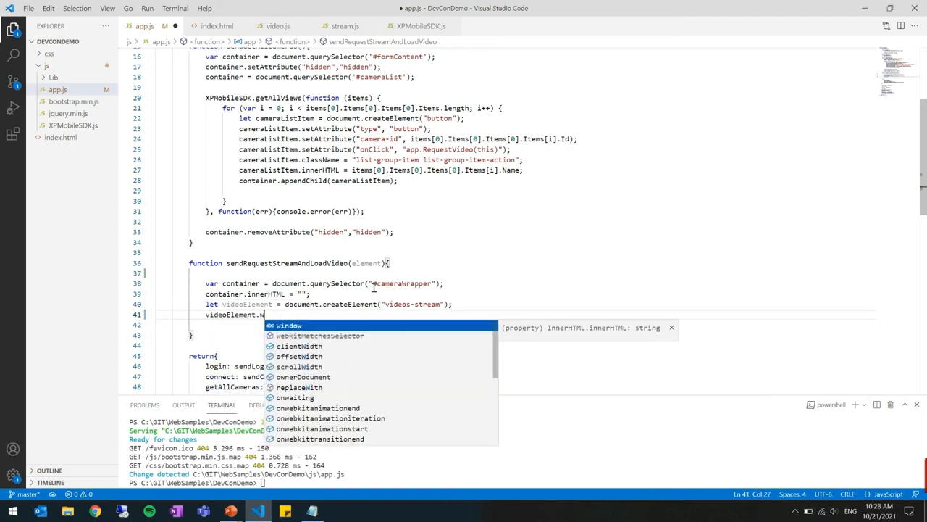
{"action": "type", "text": "idth = 640;"}
{"action": "left_click", "coordinate": [540, 325]}
{"action": "type", "text": "videoElement.h"}
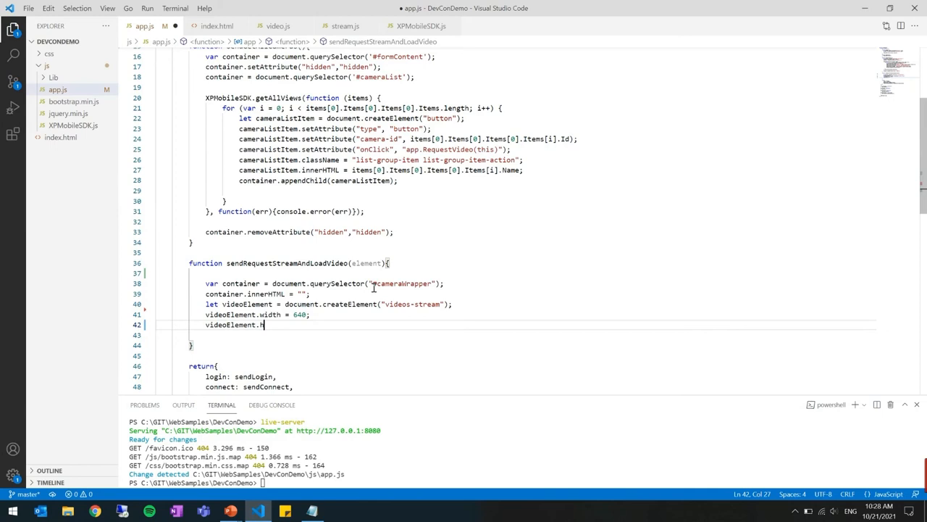
{"action": "type", "text": "eight = 480;"}
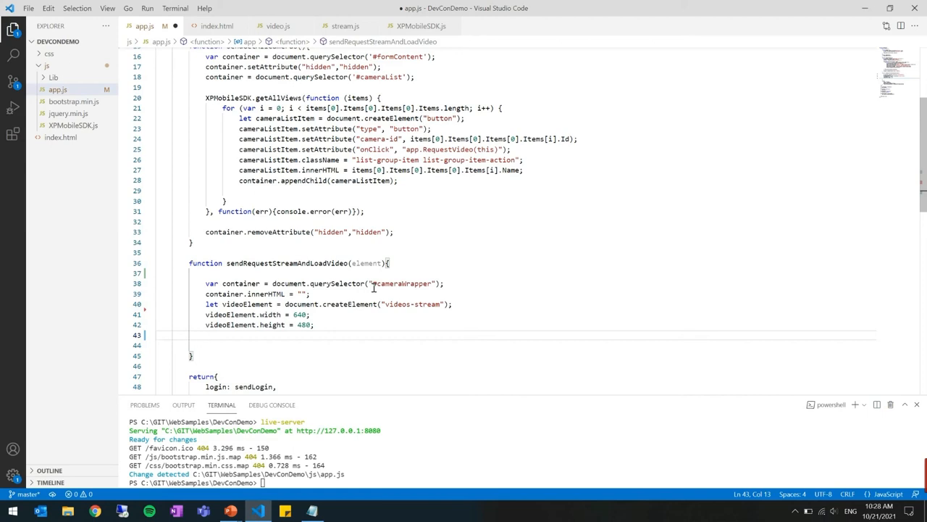
Step: Append videoElement to the container and dispatch a 'start' CustomEvent on it
{"action": "type", "text": "container.appendChild"}
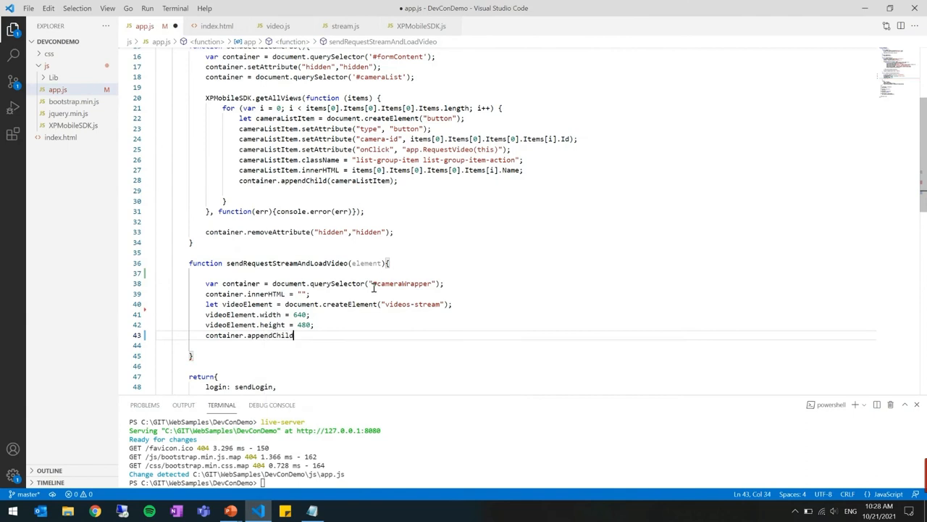
{"action": "type", "text": "(videoElement)1"}
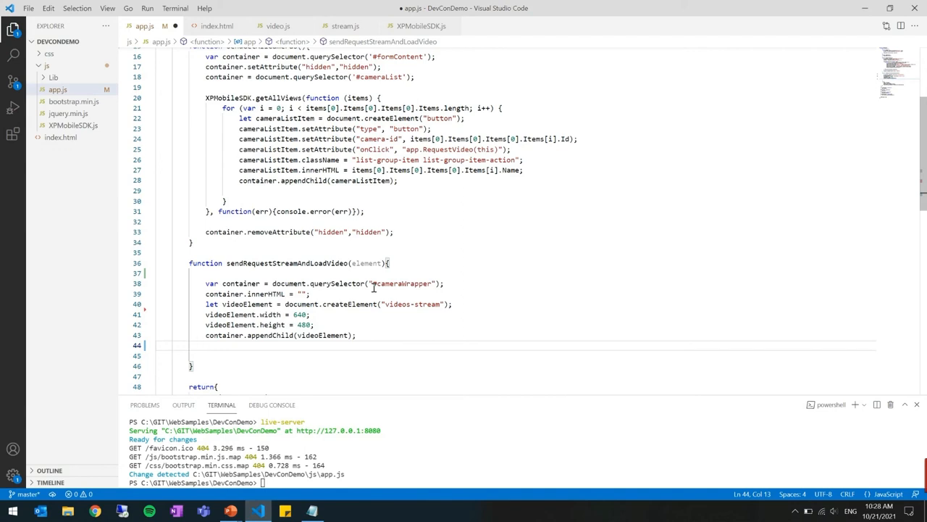
{"action": "type", "text": "videoElement.dispatchEvent("}
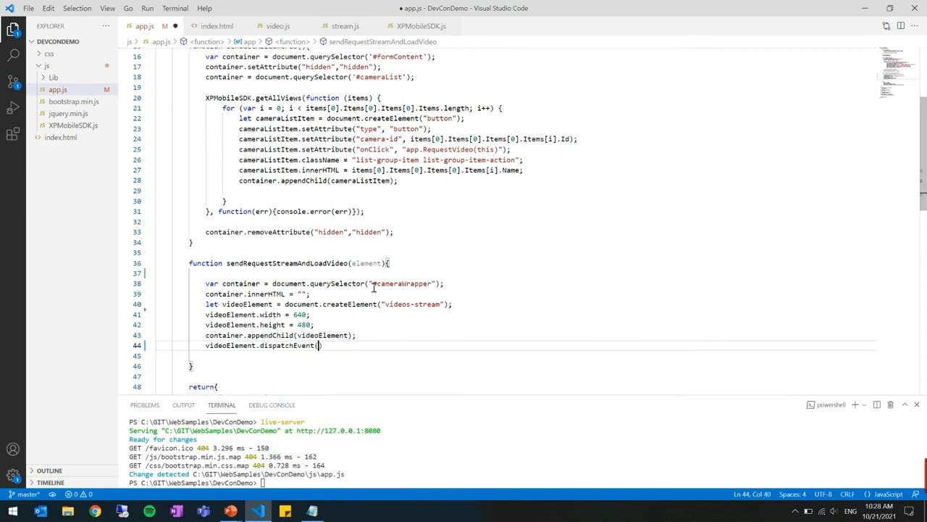
{"action": "type", "text": "n"}
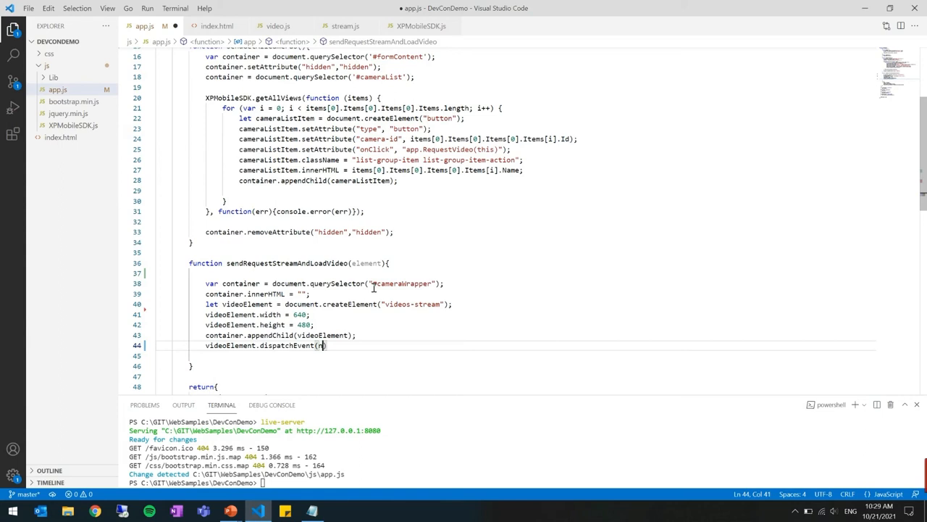
{"action": "type", "text": "new CustomEvent()"}
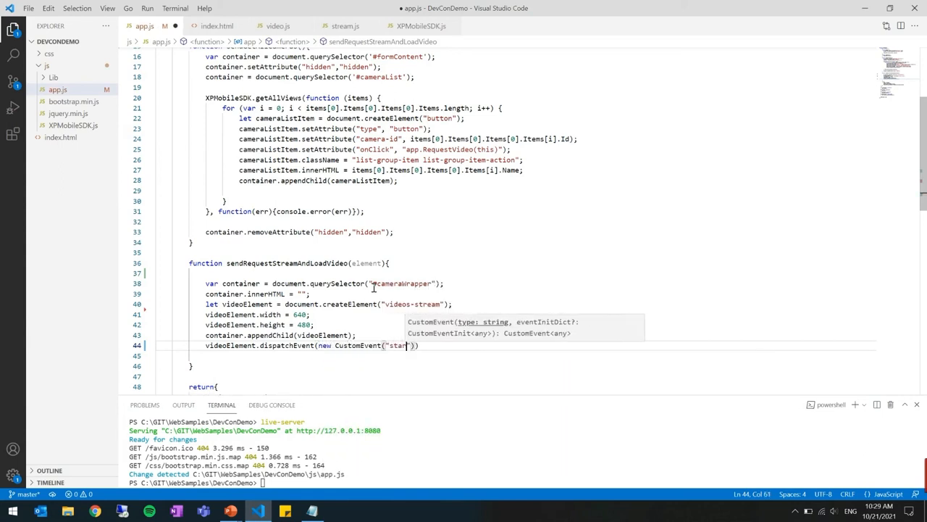
{"action": "type", "text": "));"}
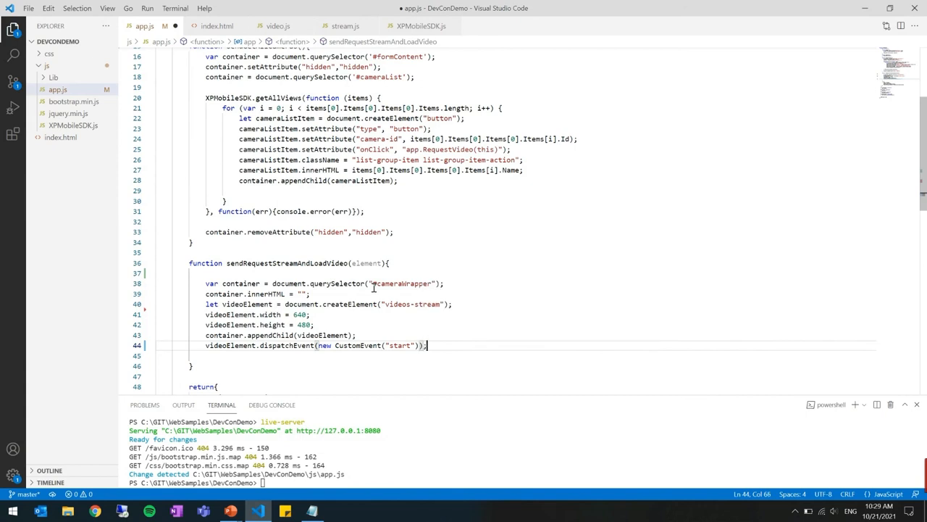
{"action": "mouse_move", "coordinate": [493, 329]}
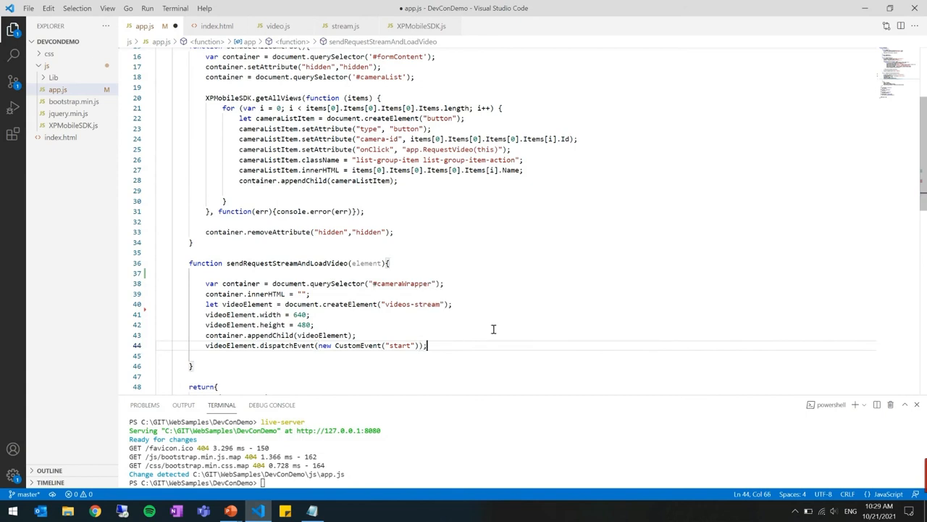
Step: Add videoElement.cameraId = element.getAttribute("camera-id") using an element parameter
{"action": "left_click", "coordinate": [459, 324]}
{"action": "type", "text": "videoElement"}
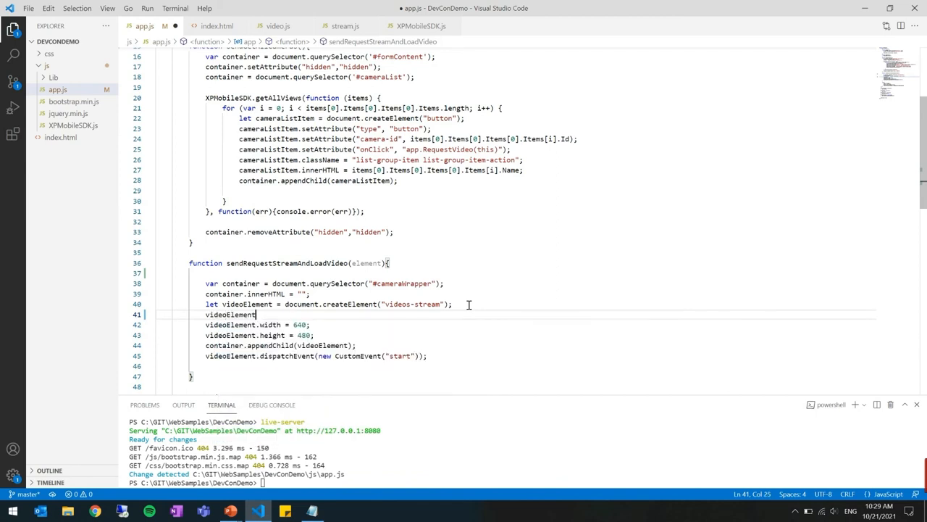
{"action": "type", "text": ".ca"}
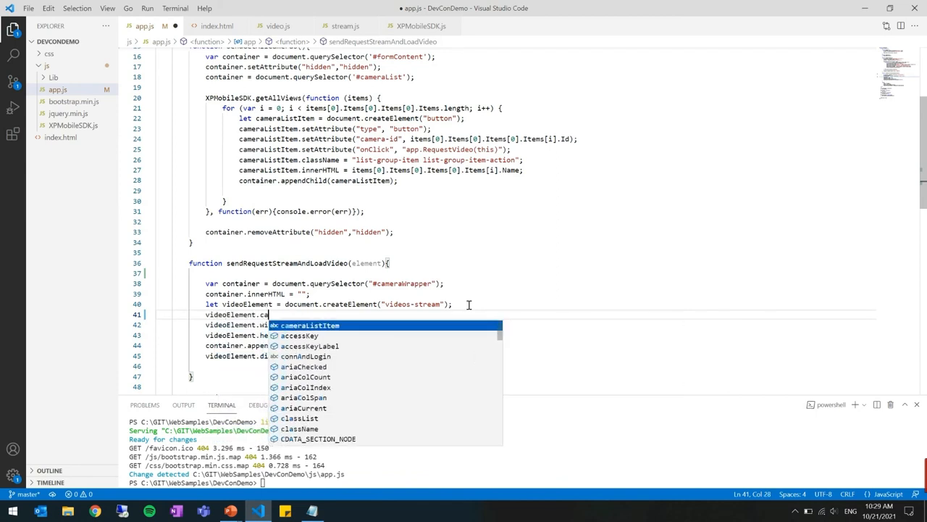
{"action": "type", "text": "eraId ="}
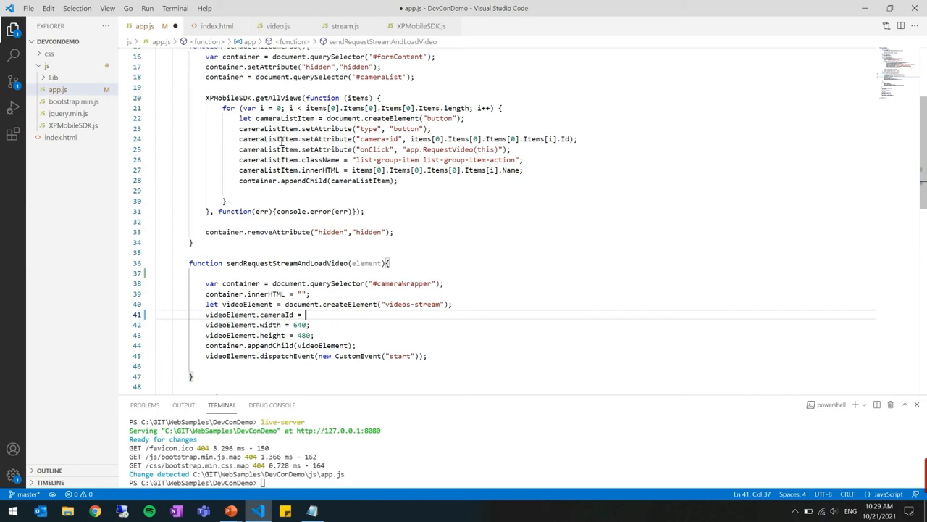
{"action": "mouse_move", "coordinate": [378, 148]}
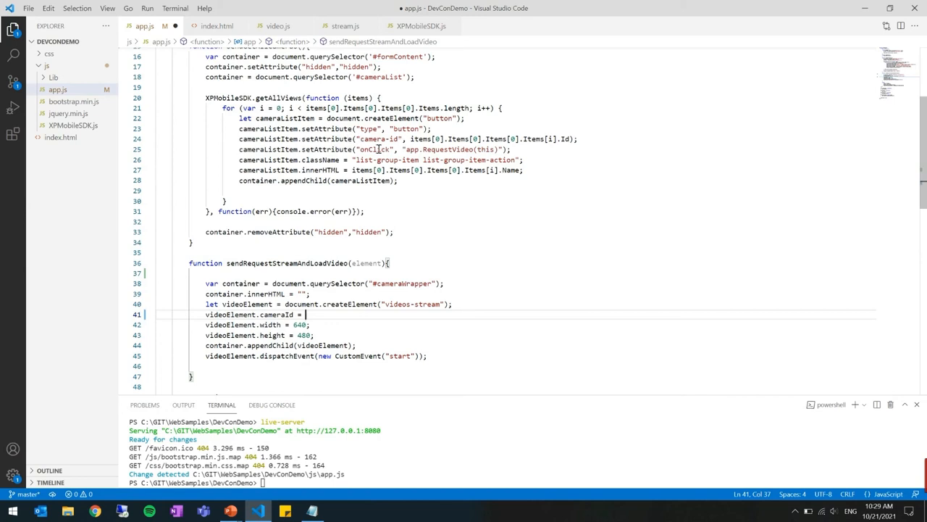
{"action": "mouse_move", "coordinate": [427, 250]}
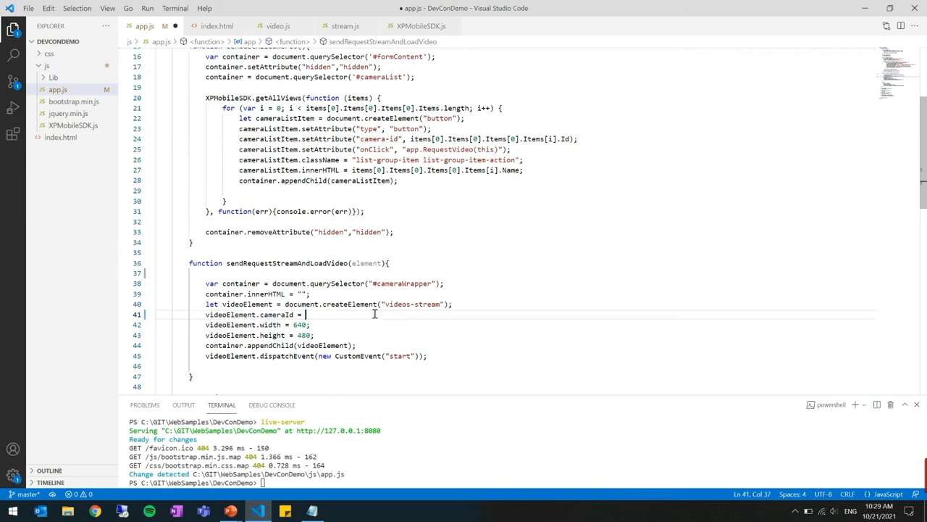
{"action": "type", "text": "element."}
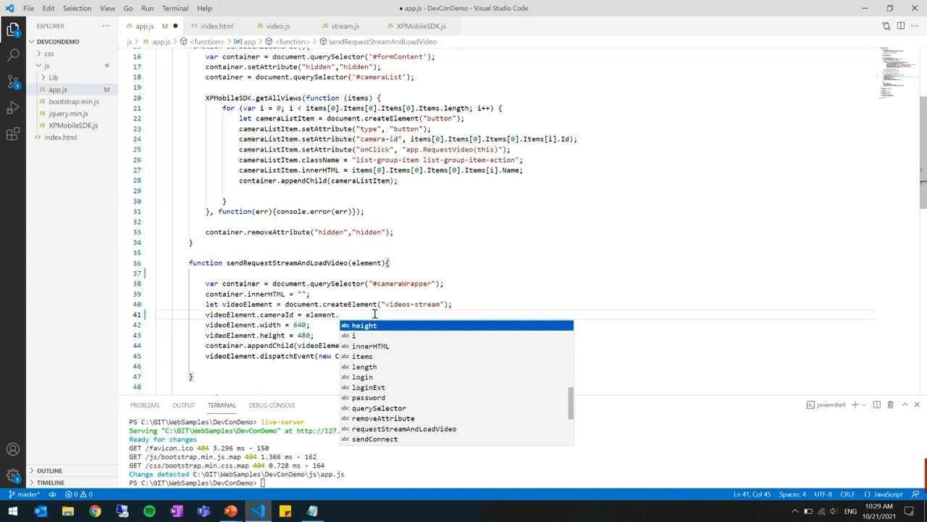
{"action": "type", "text": "getAttribute(\""}
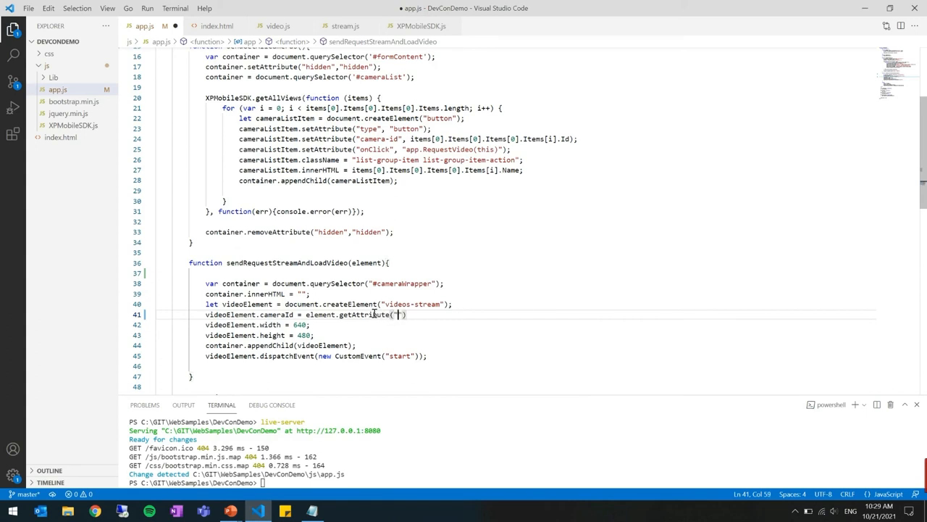
{"action": "type", "text": "cae"}
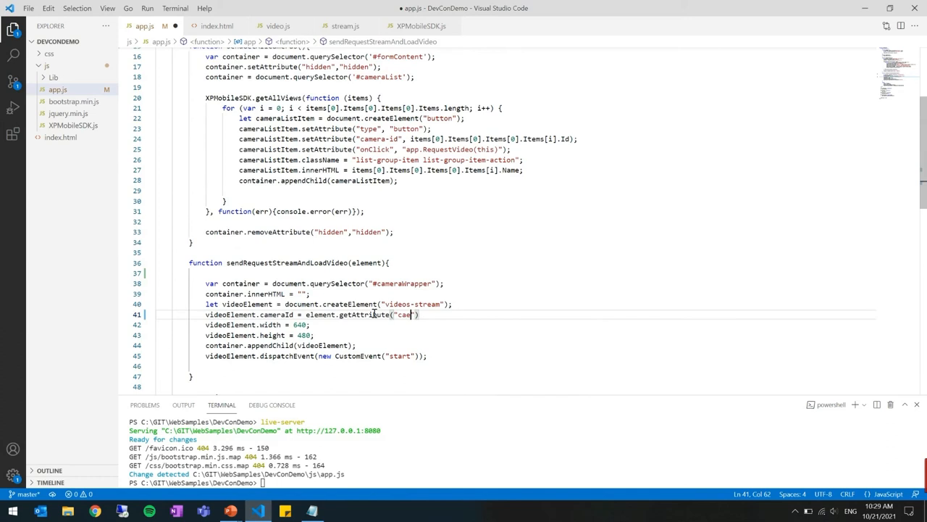
{"action": "type", "text": "mera-id"}
{"action": "left_click", "coordinate": [267, 483]}
{"action": "type", "text": "live-server"}
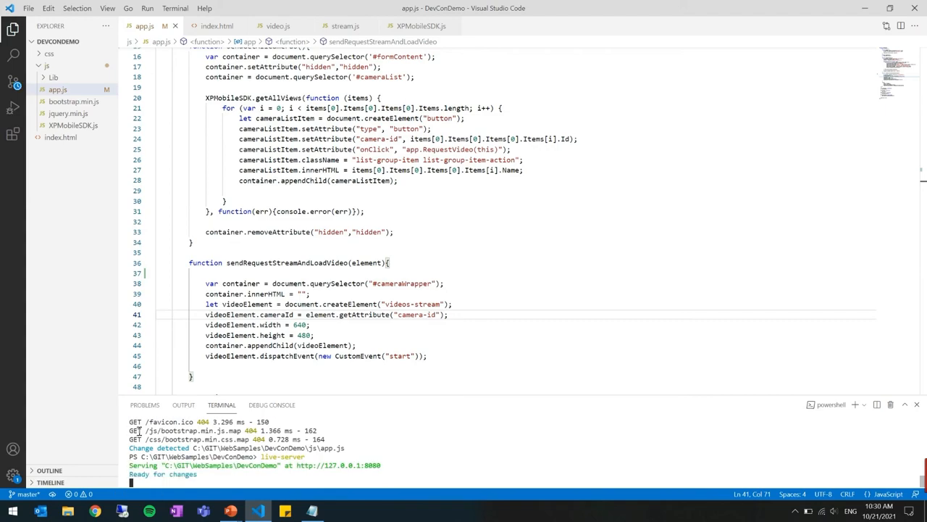
Step: Switch to the demo app's sign-in page at 127.0.0.1:8080 in Chrome
{"action": "left_click", "coordinate": [95, 510]}
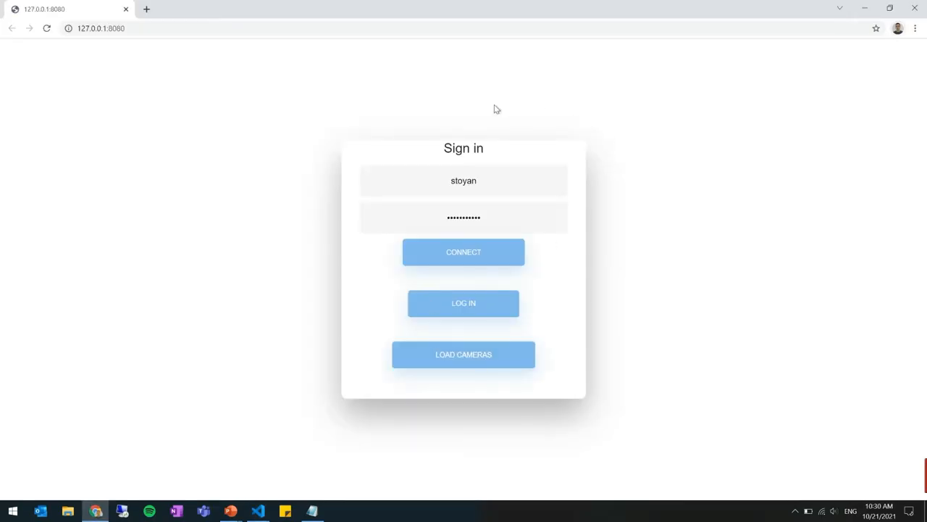
{"action": "mouse_move", "coordinate": [526, 130]}
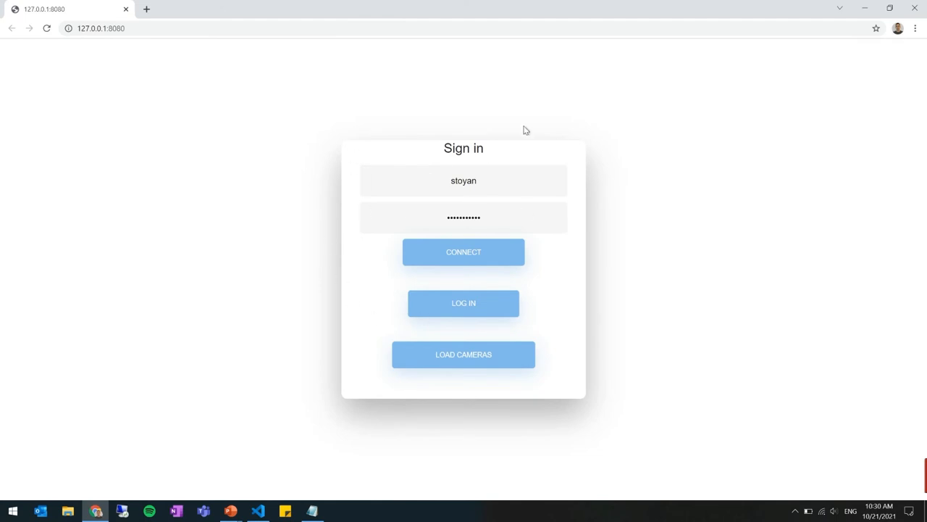
{"action": "mouse_move", "coordinate": [706, 123]}
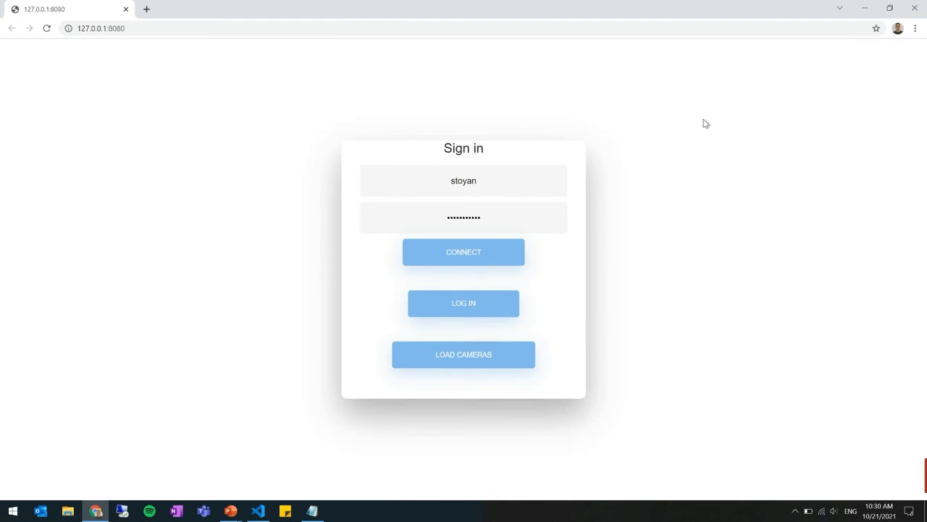
{"action": "mouse_move", "coordinate": [600, 269]}
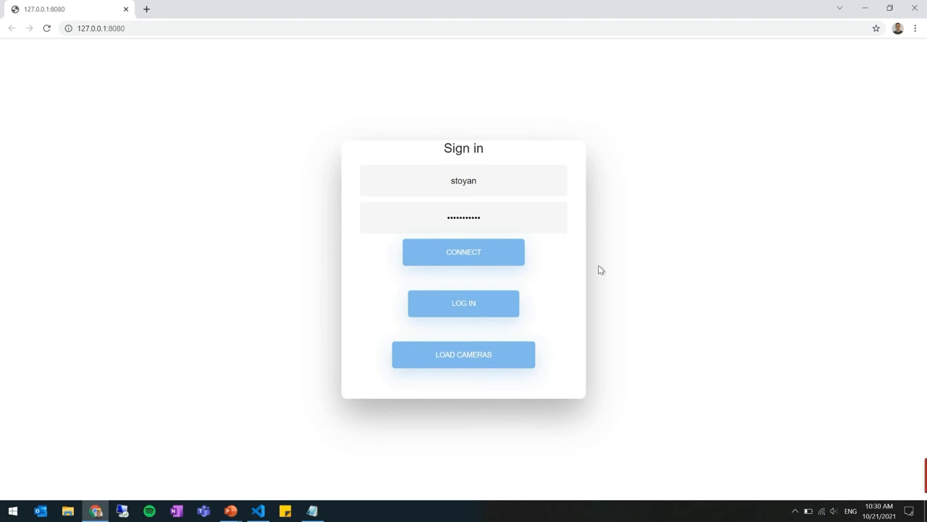
{"action": "mouse_move", "coordinate": [542, 261]}
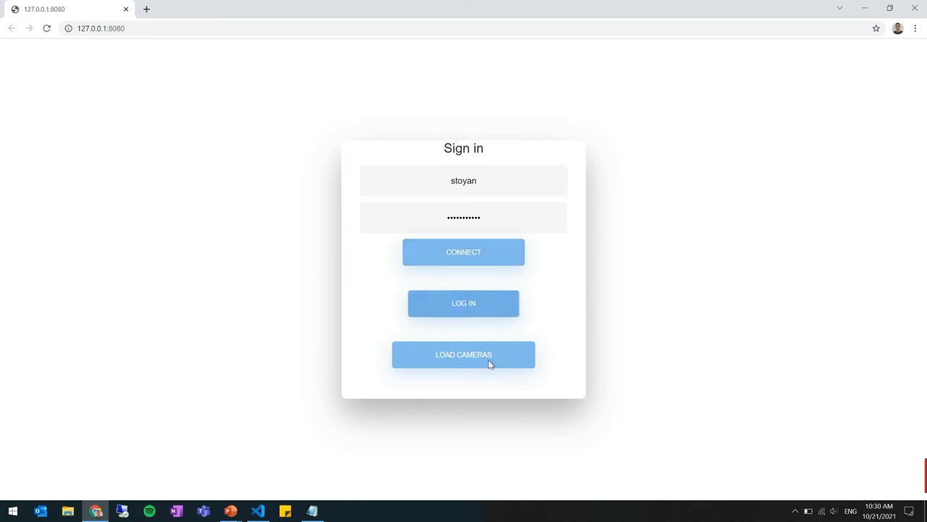
Step: Load the camera list and stream Drift Race Camera, Batteries H264 Camera, then Drift Race again
{"action": "left_click", "coordinate": [463, 353]}
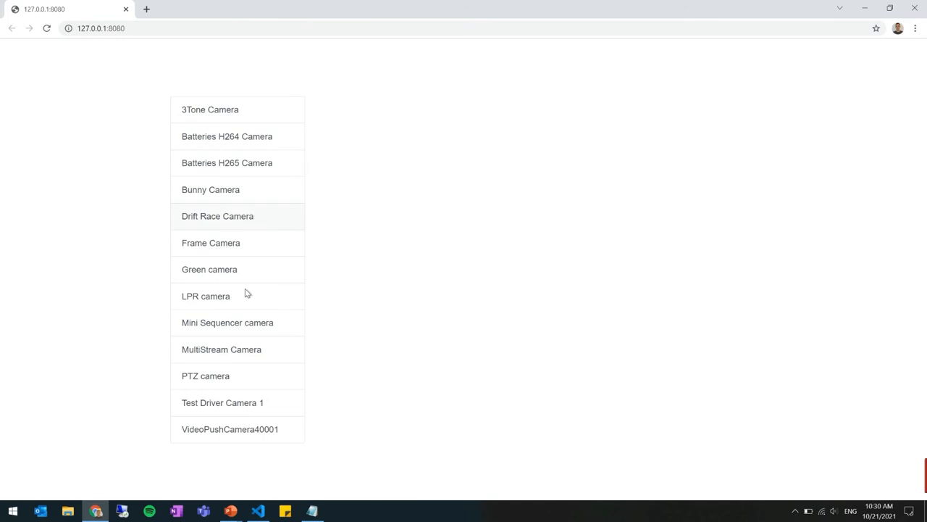
{"action": "mouse_move", "coordinate": [293, 229]}
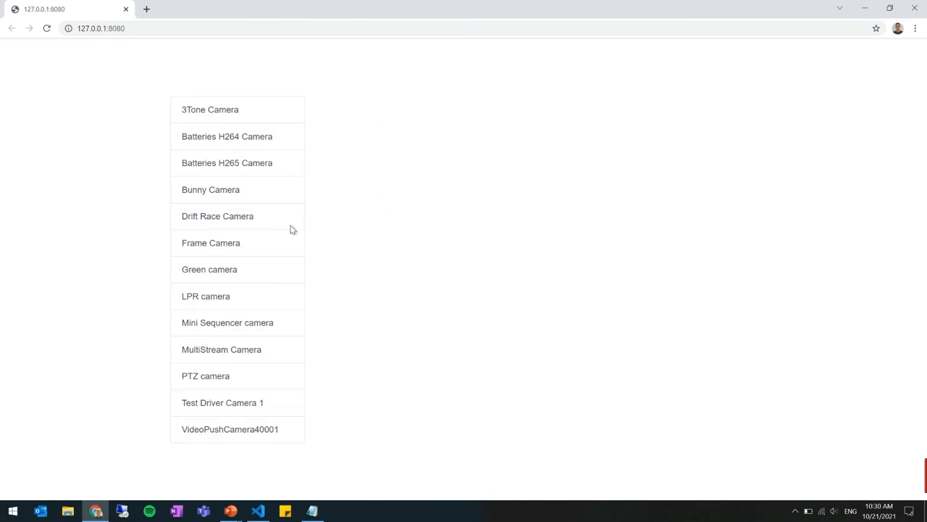
{"action": "left_click", "coordinate": [218, 216]}
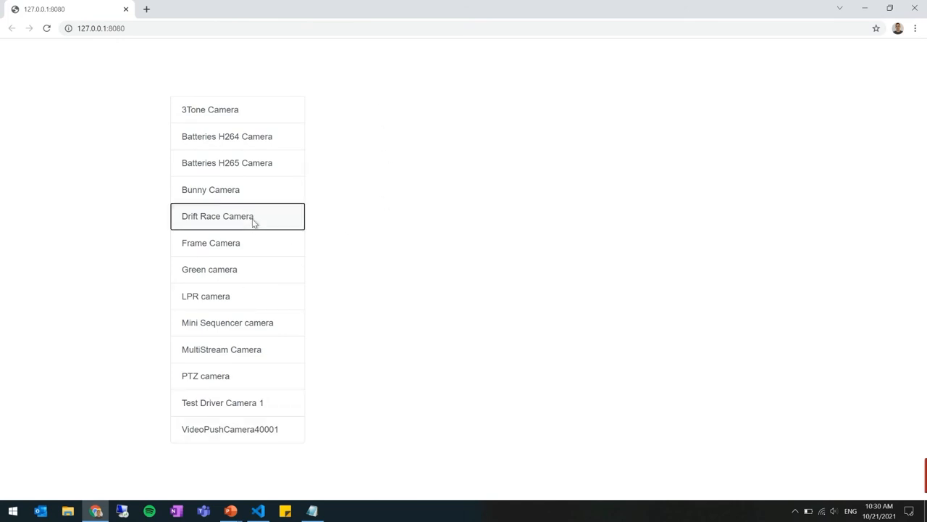
{"action": "left_click", "coordinate": [217, 216]}
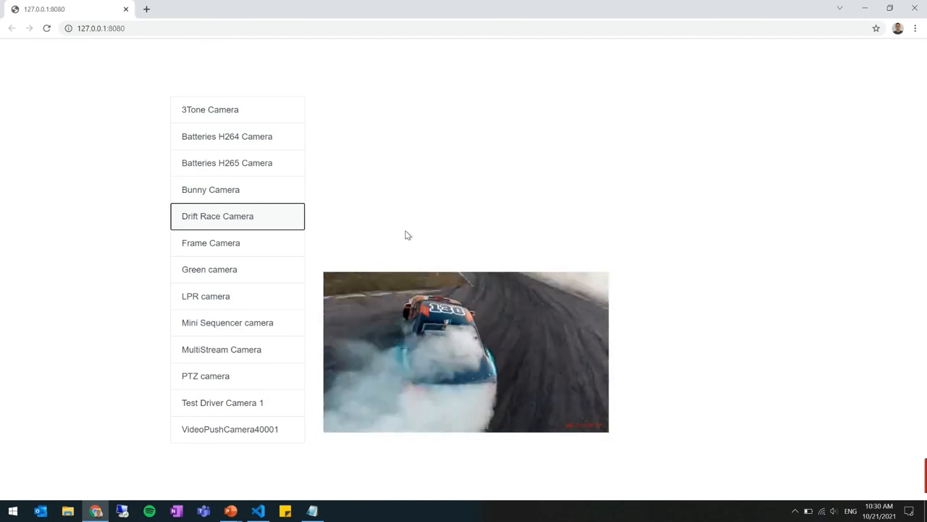
{"action": "mouse_move", "coordinate": [504, 230]}
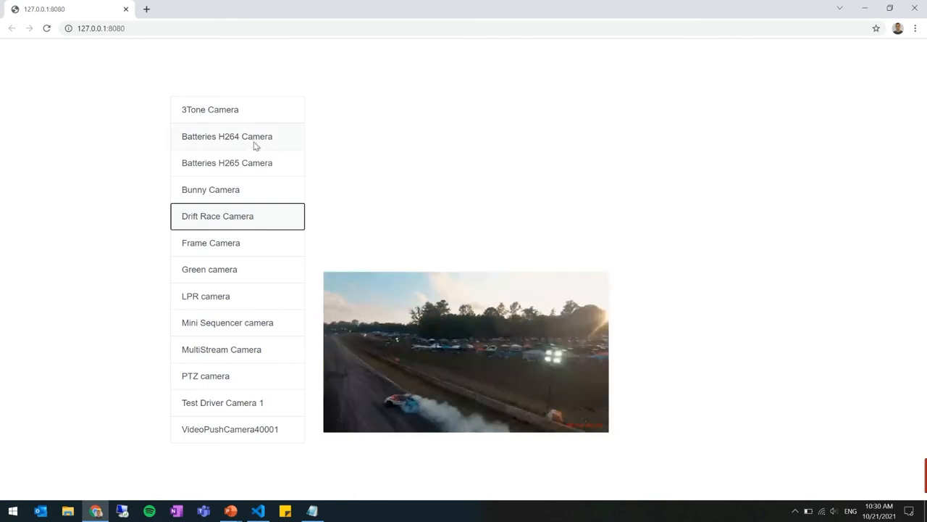
{"action": "left_click", "coordinate": [226, 137]}
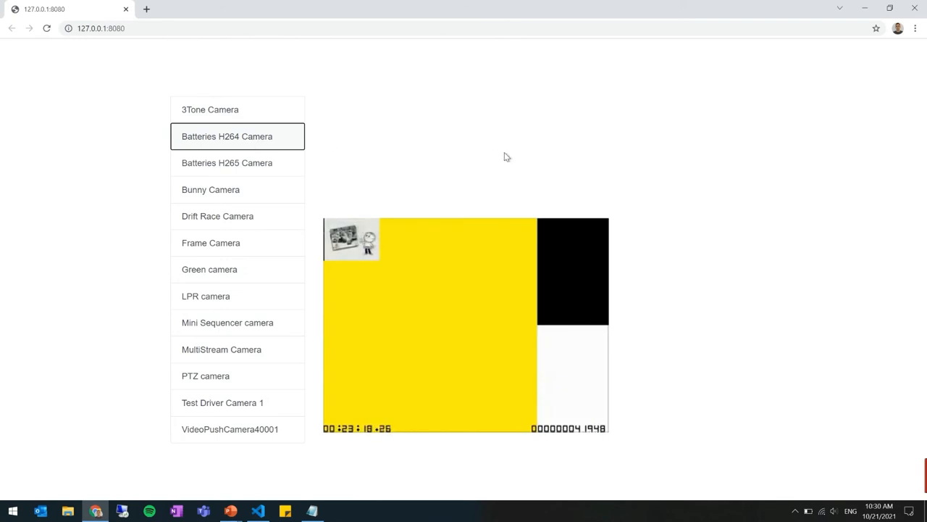
{"action": "left_click", "coordinate": [217, 216]}
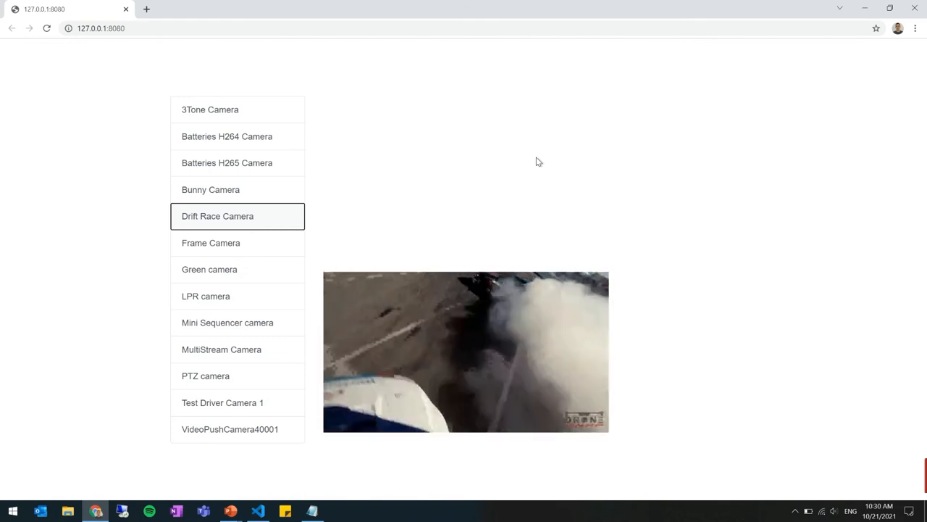
{"action": "mouse_move", "coordinate": [528, 188]}
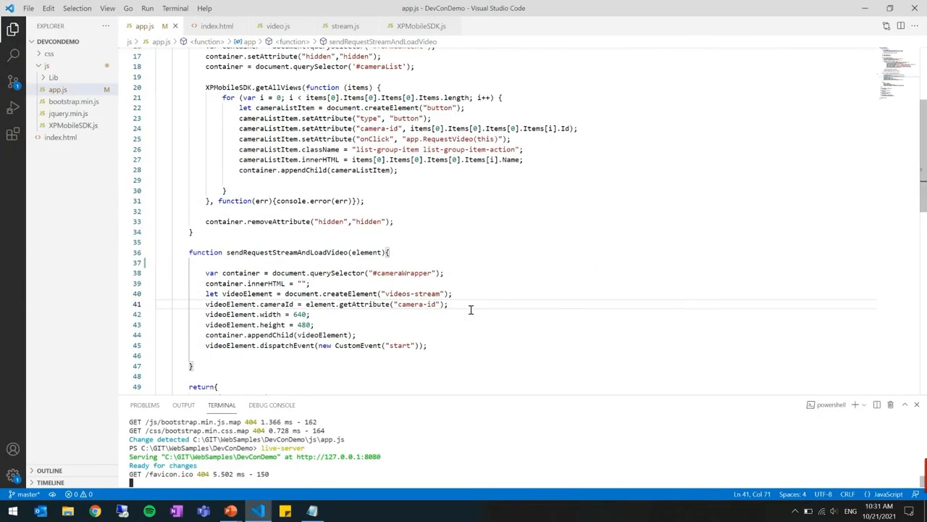
{"action": "mouse_move", "coordinate": [471, 312]}
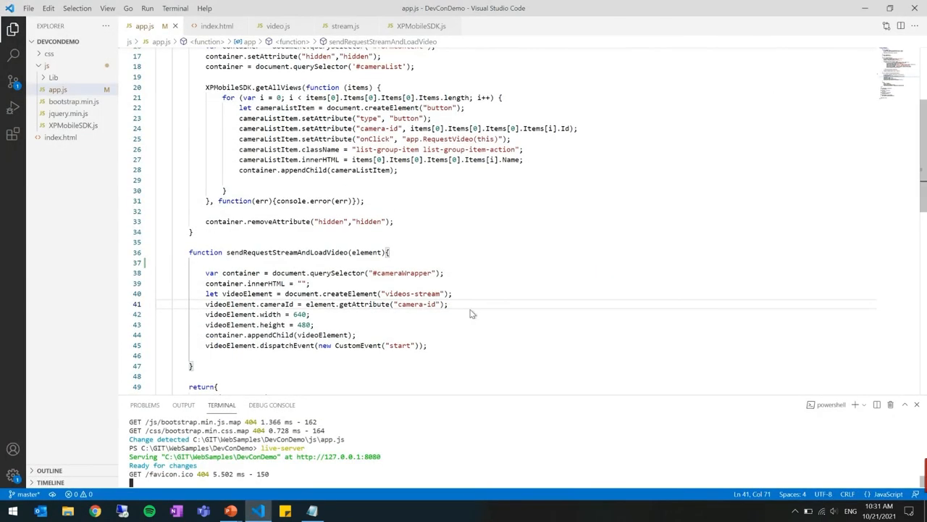